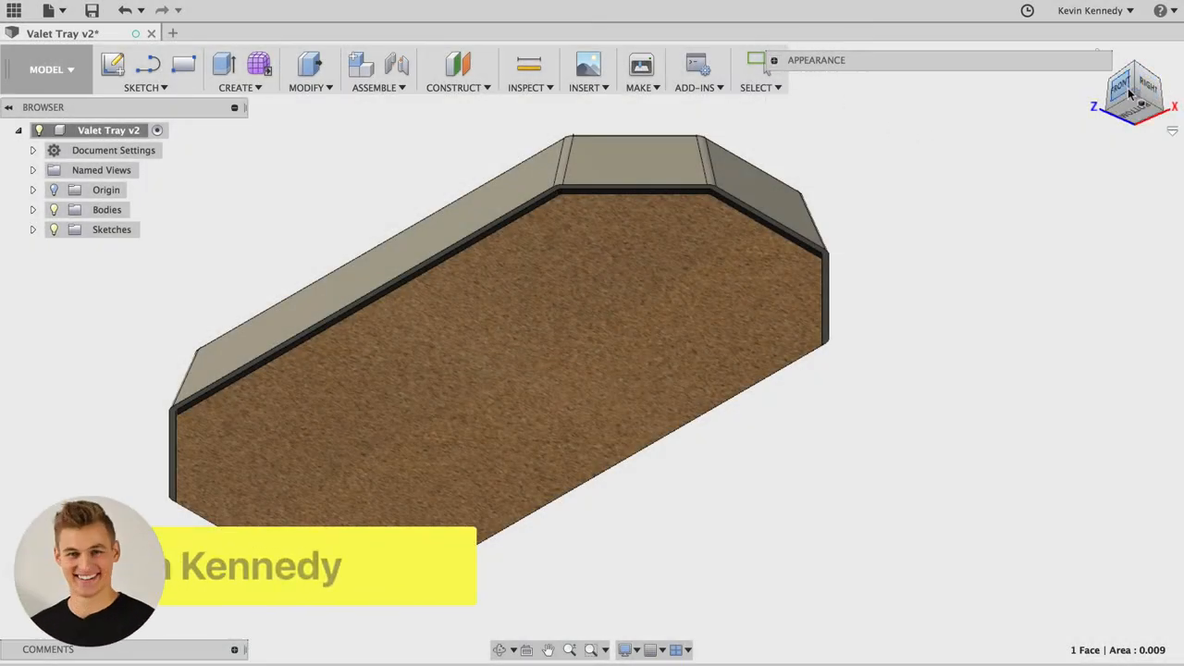
# Step: Rotate the Valet Tray v2 view to show its bottom
pyautogui.click(1121, 93)
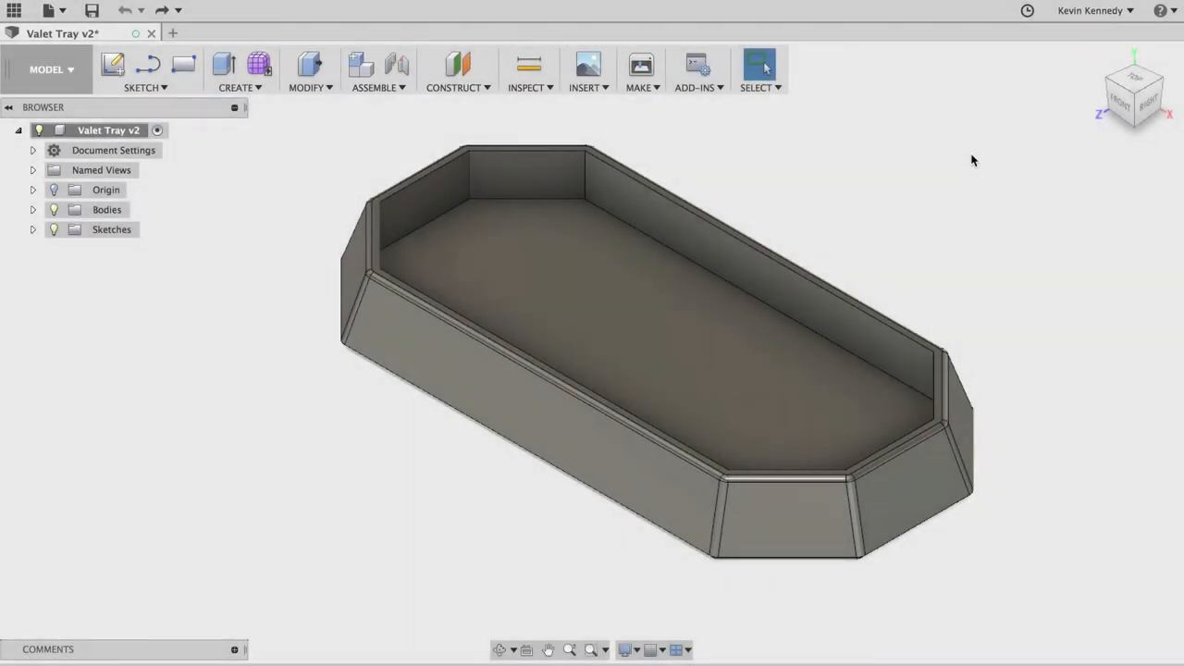
pyautogui.moveTo(1025, 177)
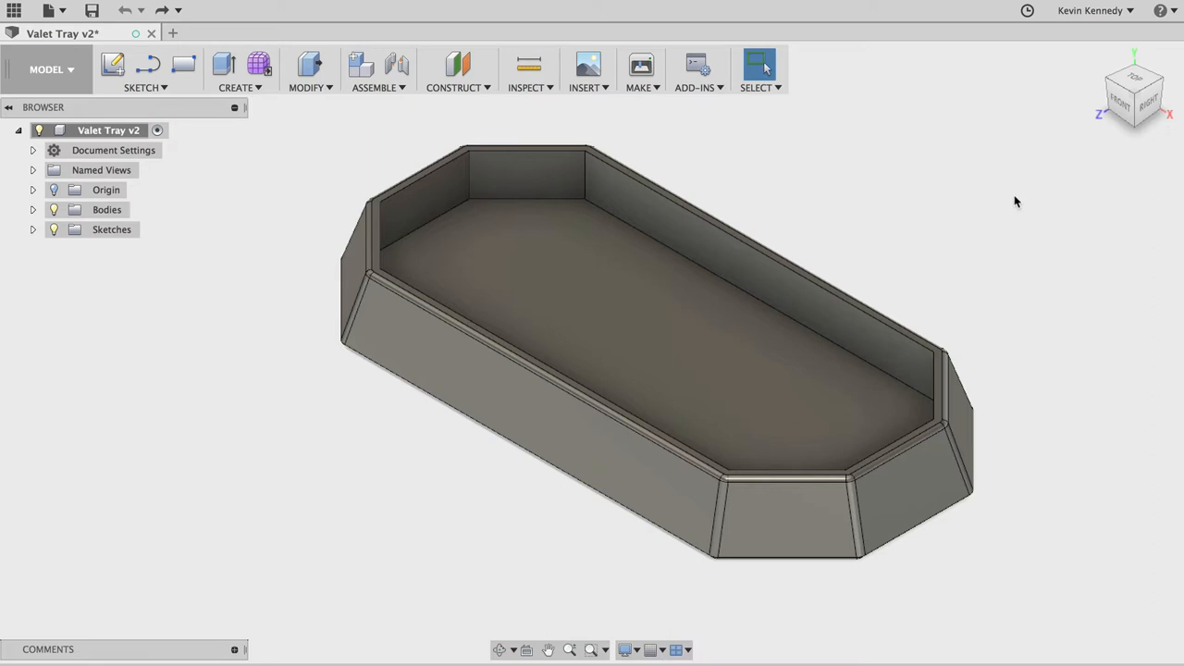
pyautogui.moveTo(1022, 197)
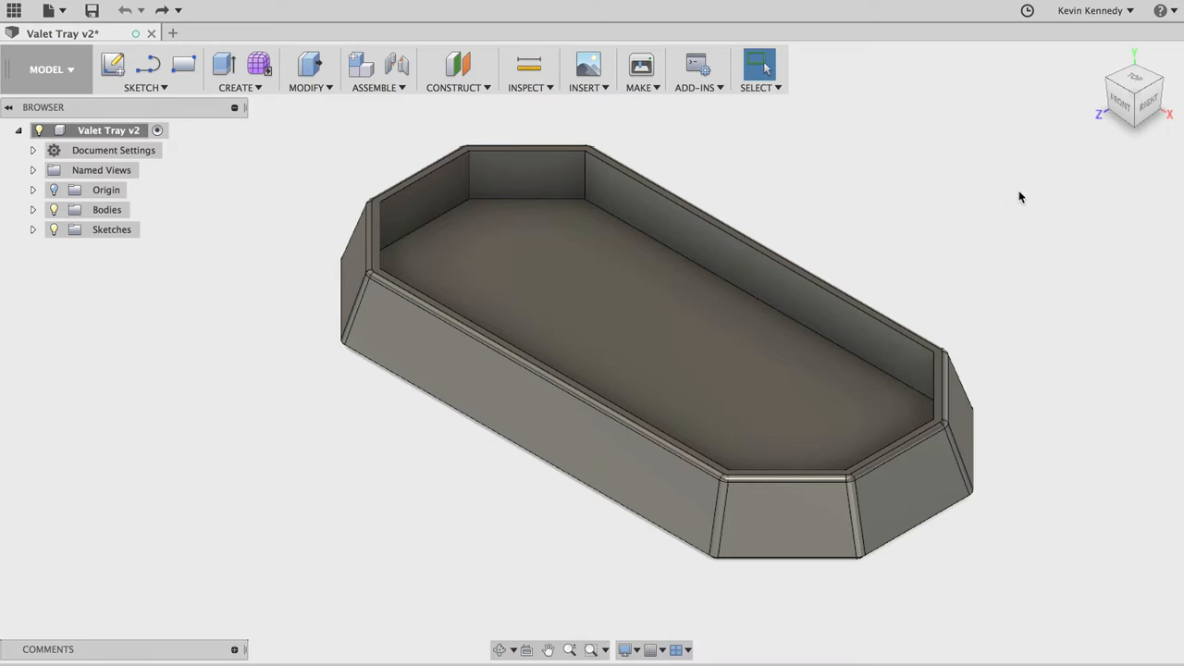
pyautogui.moveTo(1085, 158)
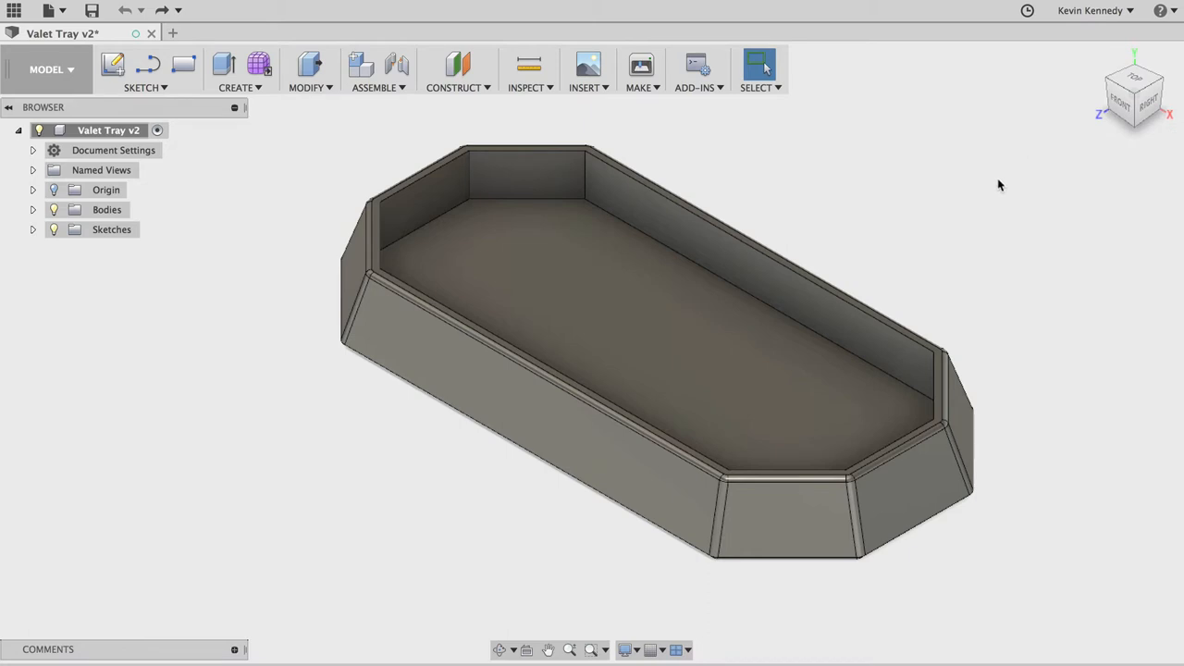
pyautogui.moveTo(1146, 144)
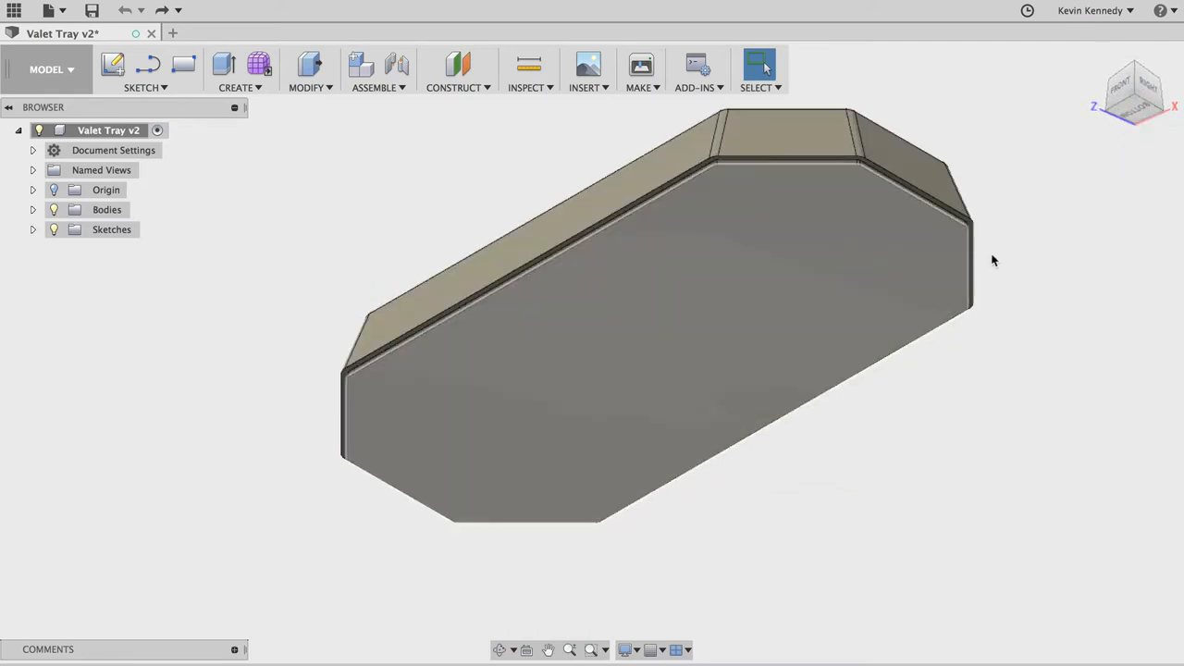
# Step: Select the tray's bottom face and give it the Oak library appearance
pyautogui.click(805, 167)
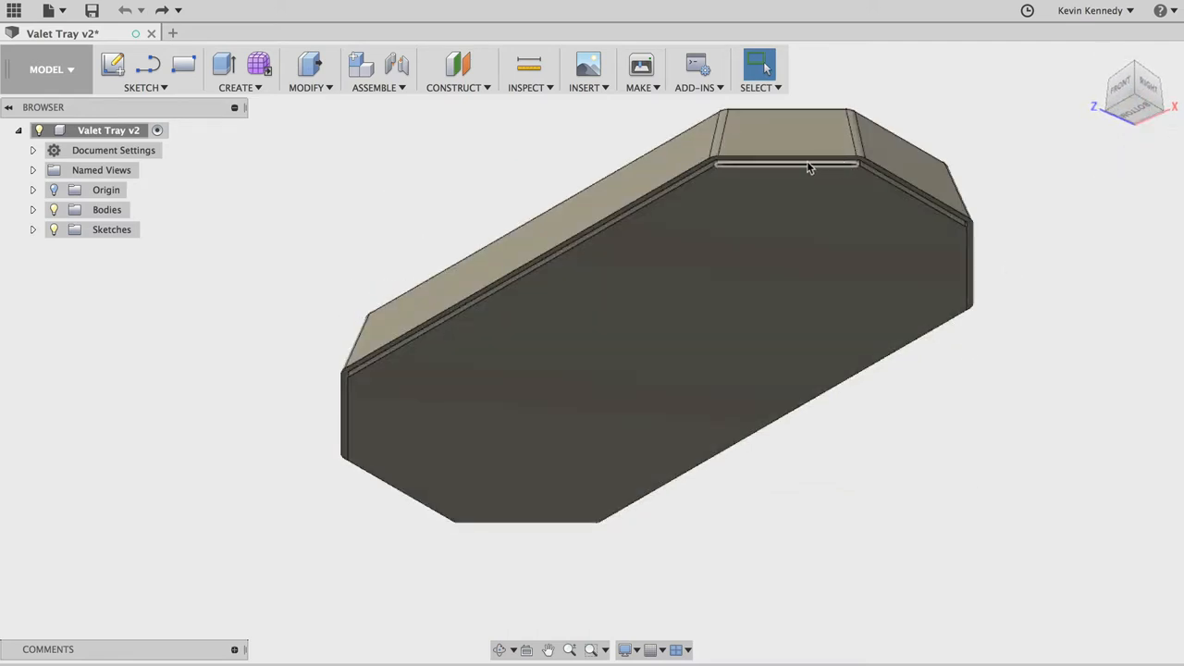
pyautogui.moveTo(741, 168)
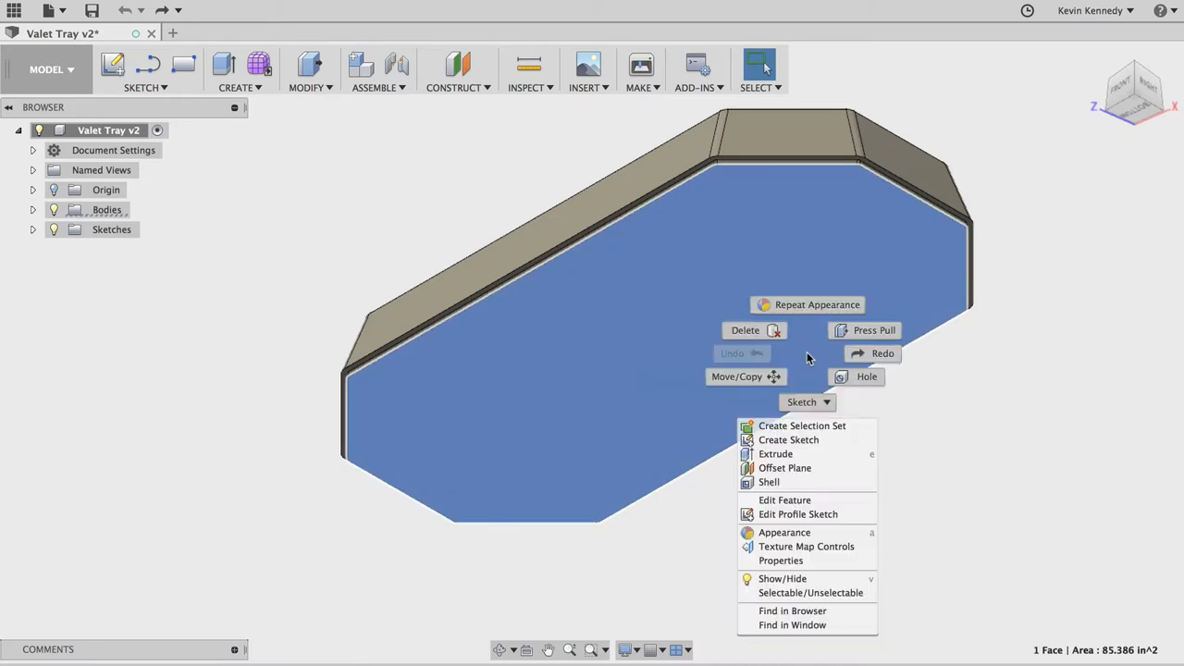
pyautogui.click(809, 533)
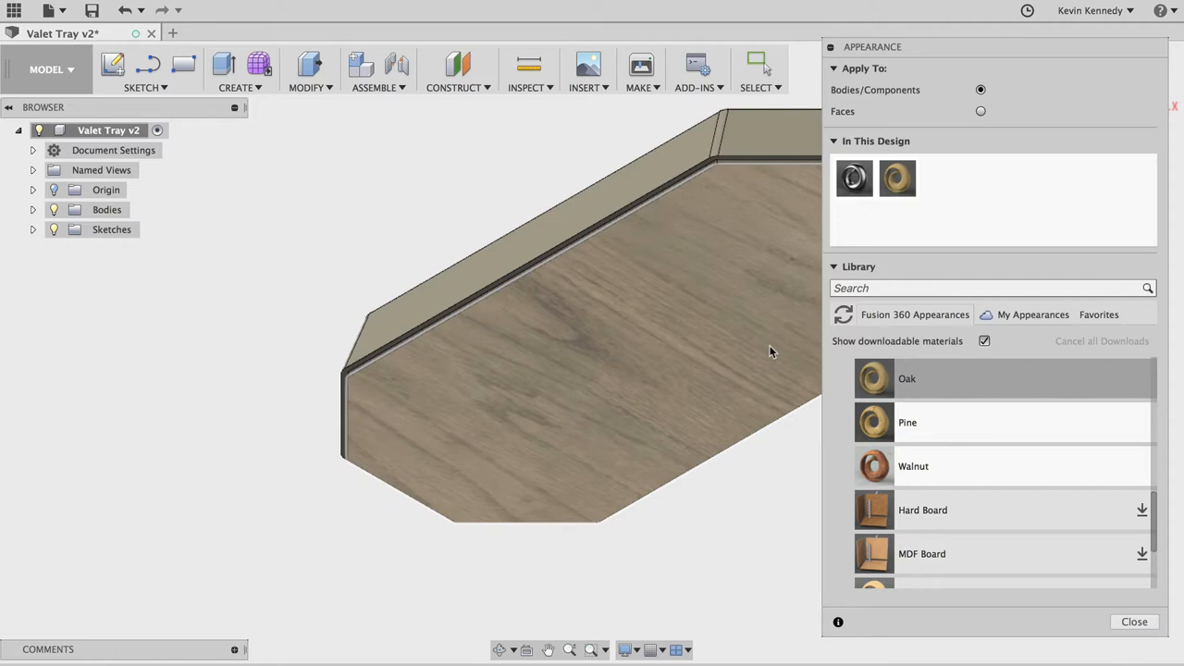
pyautogui.moveTo(784, 343)
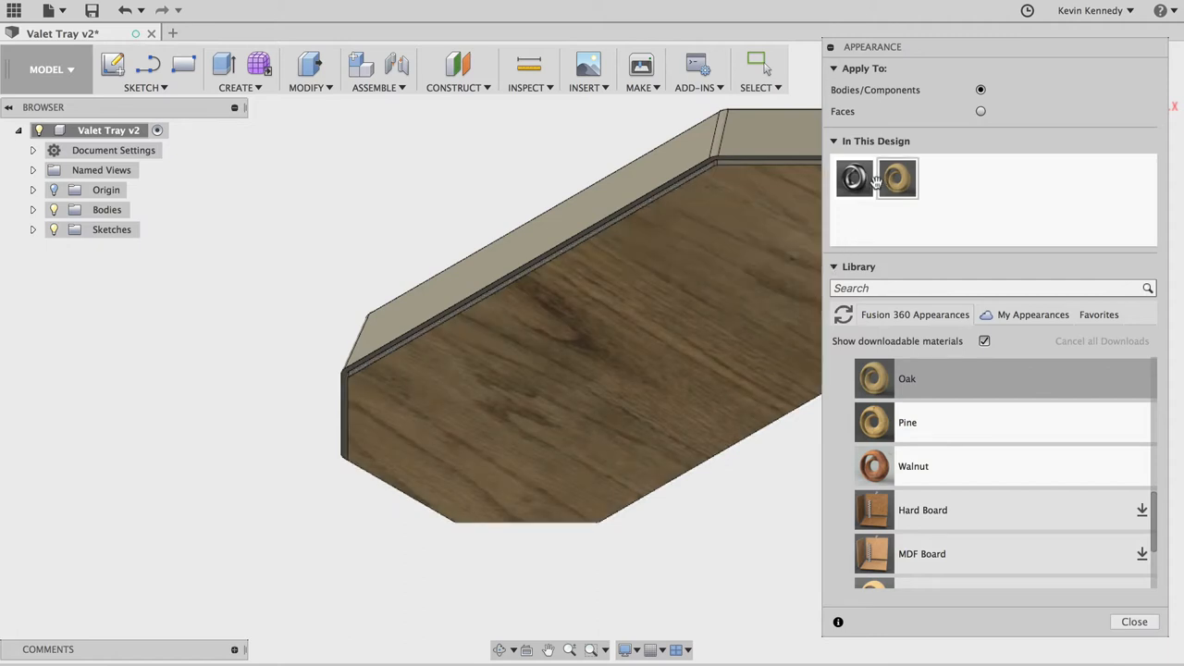
pyautogui.moveTo(897, 178)
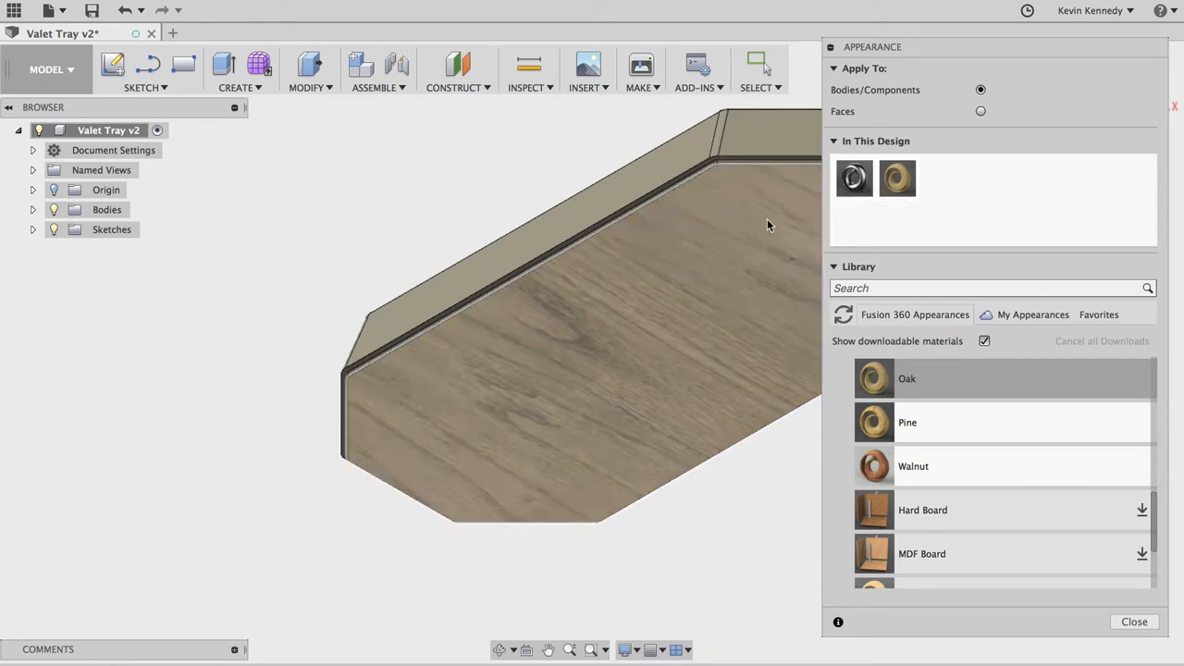
# Step: Rename the design's Oak appearance to 'Cork' and open its advanced editor
pyautogui.rightClick(896, 176)
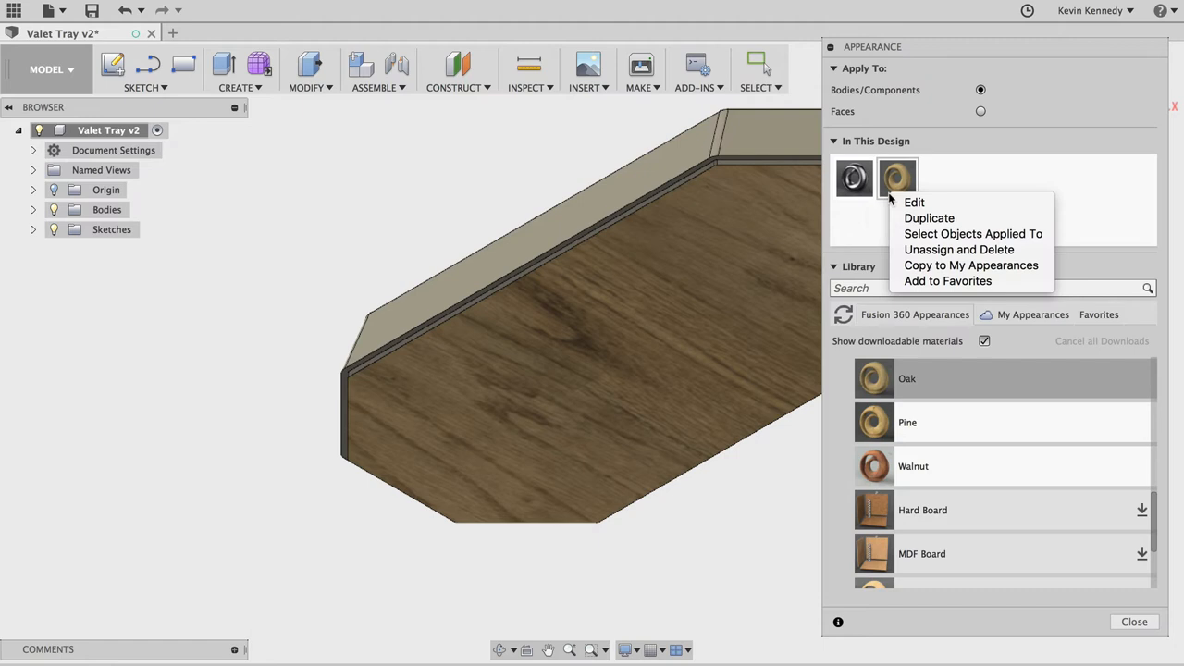
pyautogui.click(914, 202)
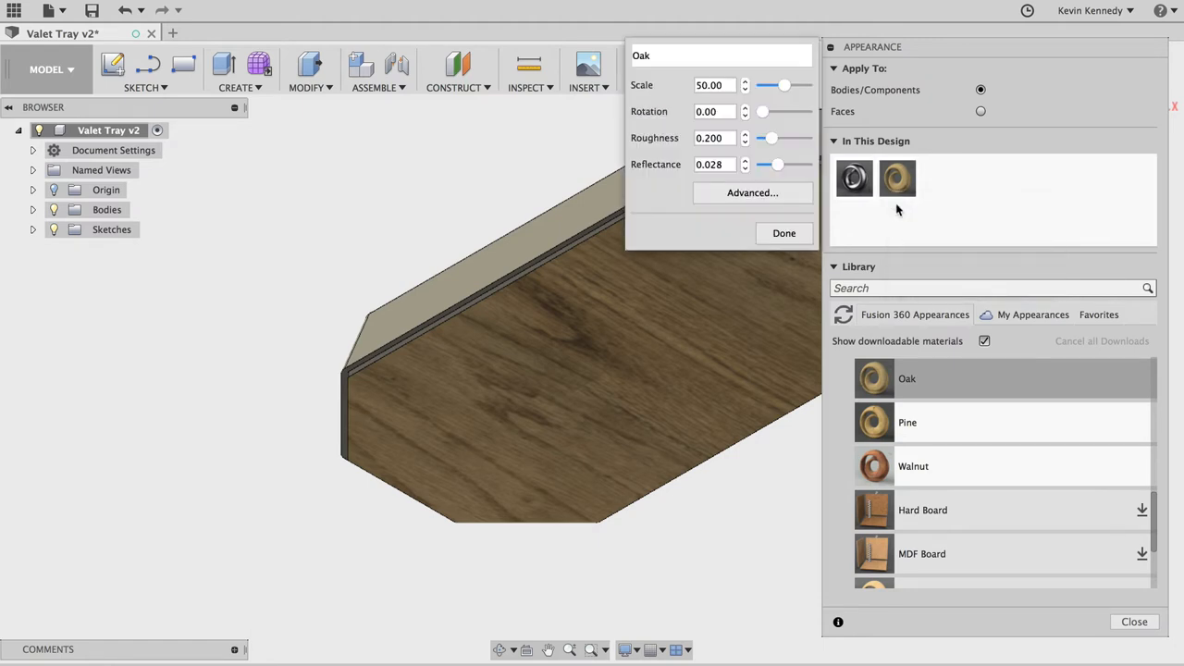
pyautogui.tripleClick(721, 56)
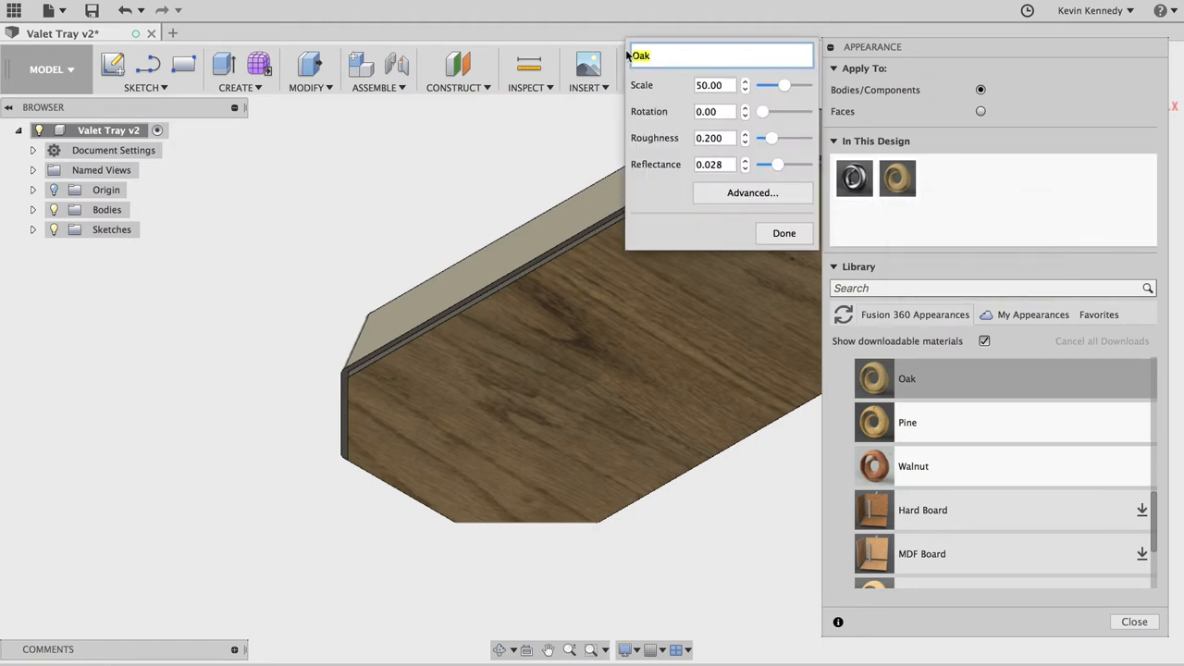
pyautogui.write('Cork')
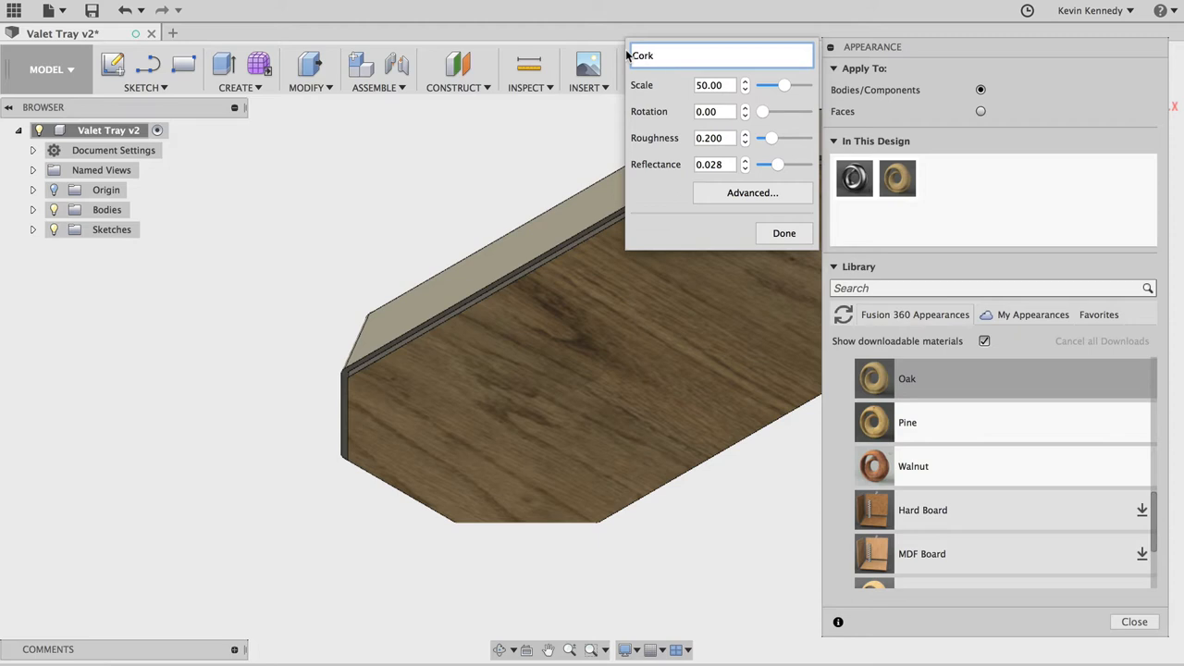
pyautogui.click(752, 192)
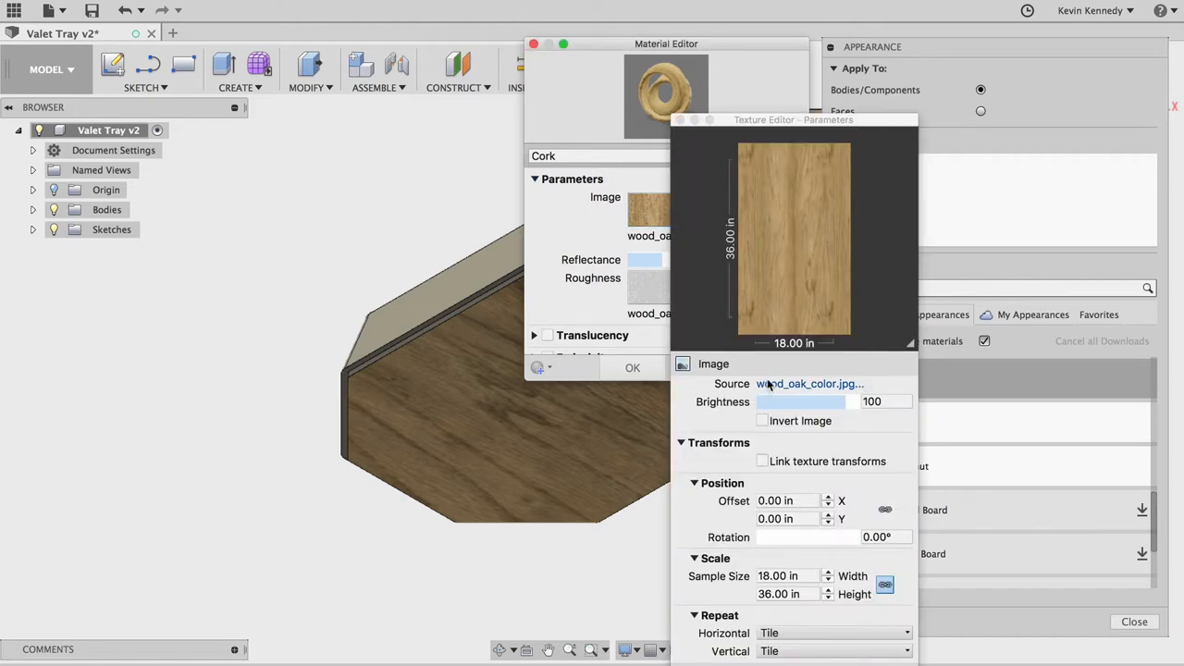
# Step: Load the fine-grade cork photo from the Desktop as the texture image
pyautogui.click(807, 383)
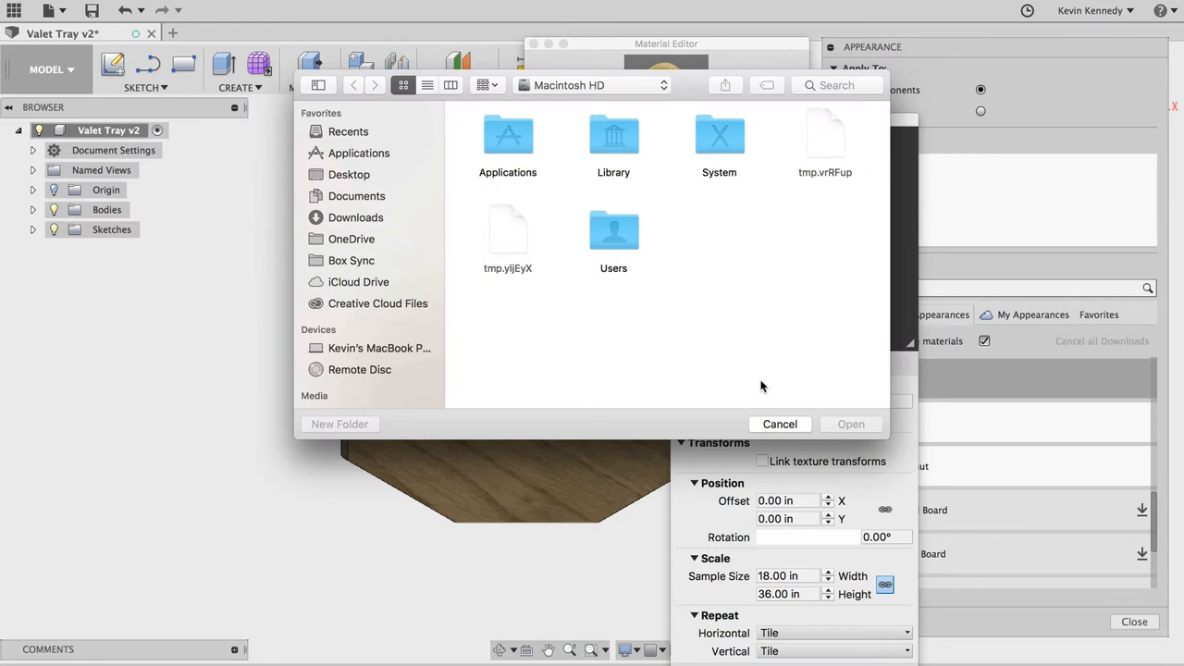
pyautogui.click(349, 174)
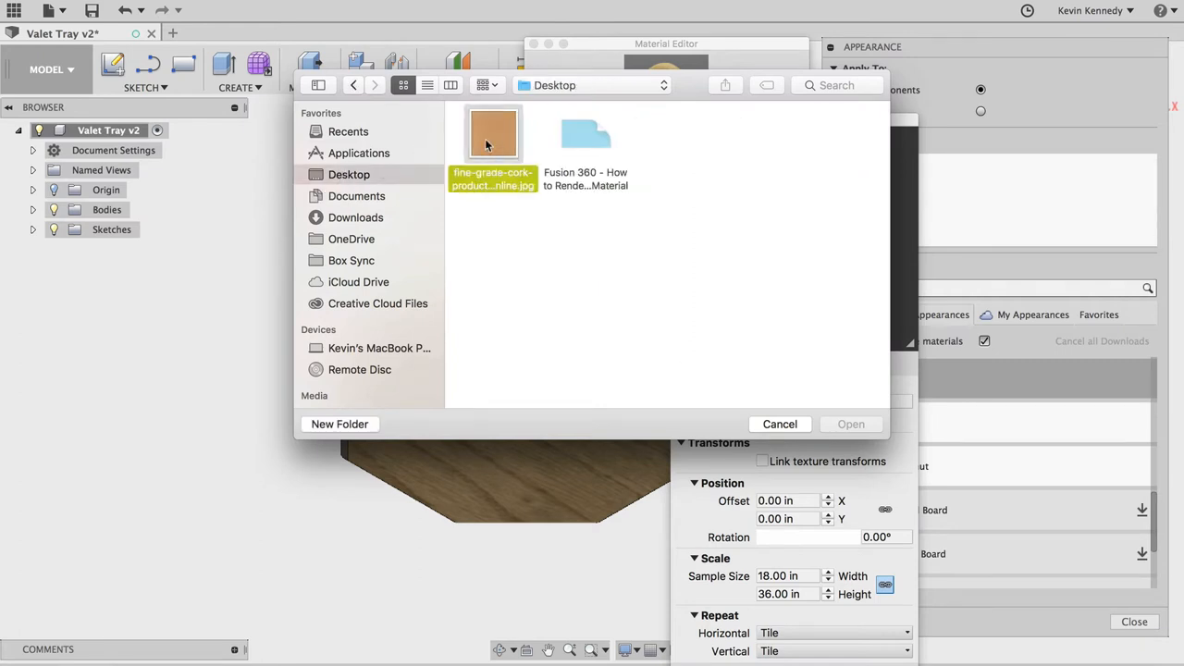
pyautogui.click(492, 134)
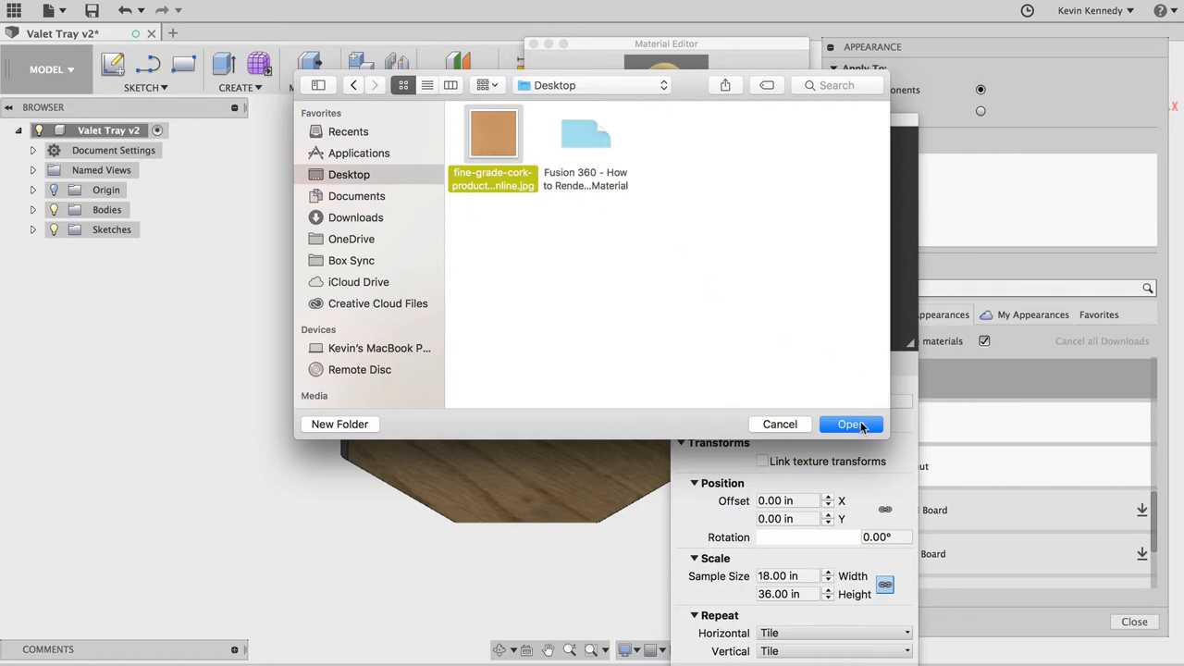
pyautogui.click(849, 423)
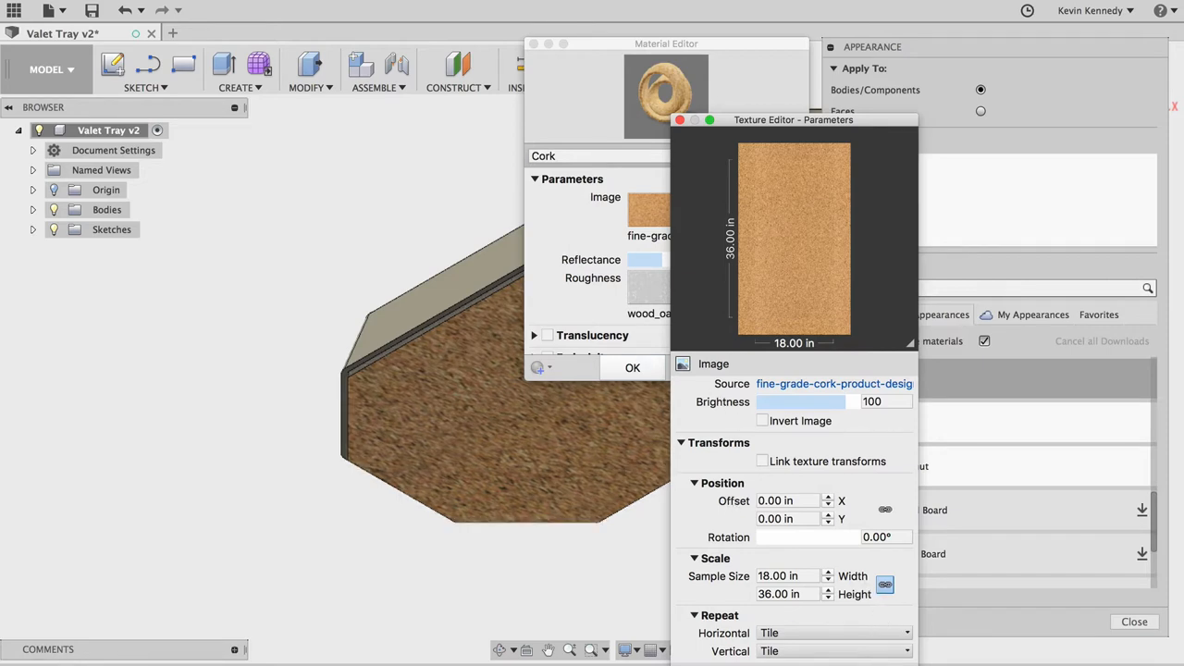
# Step: Close the Texture Editor and apply the Cork material changes
pyautogui.click(680, 119)
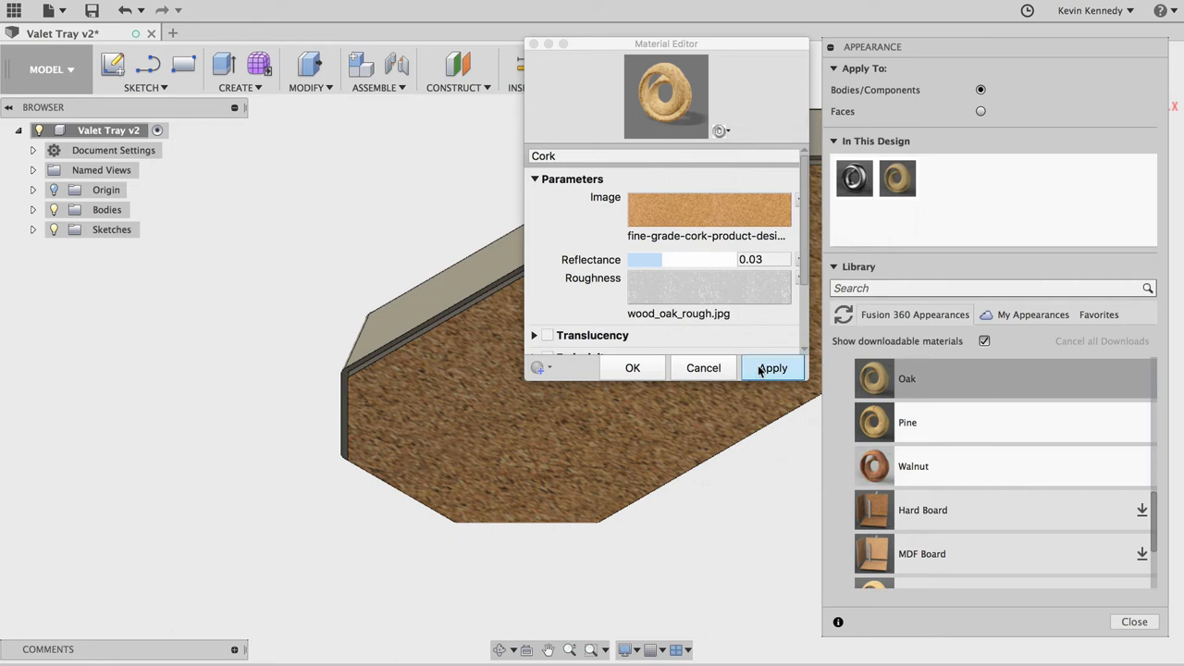
pyautogui.click(773, 367)
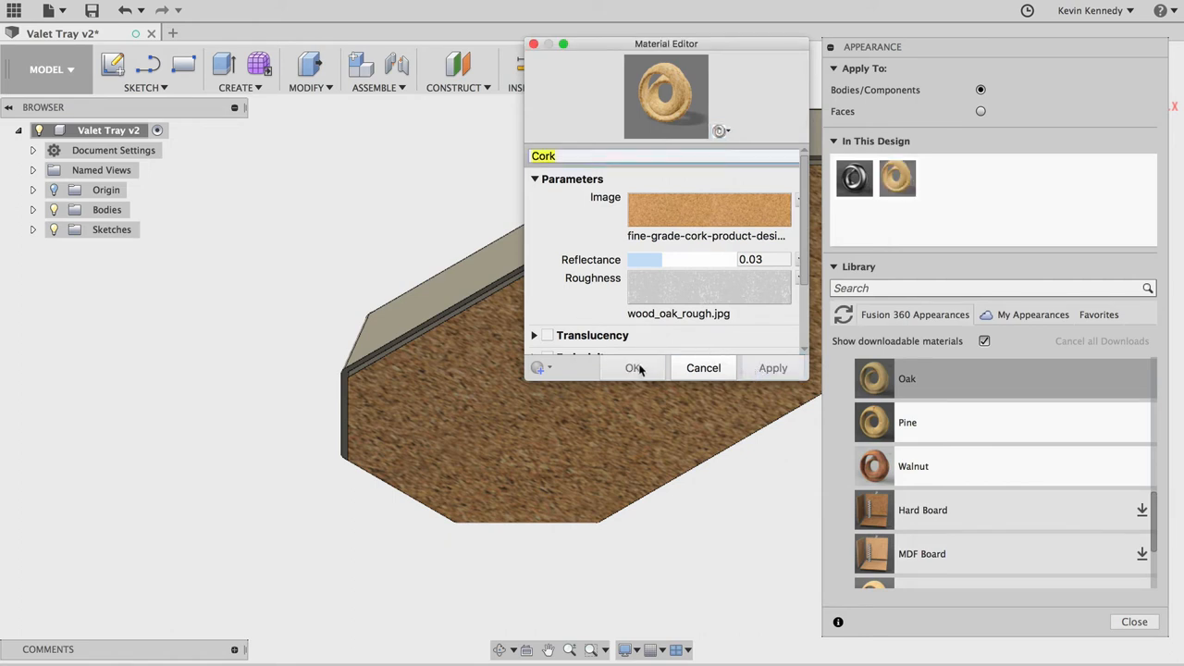
pyautogui.click(535, 179)
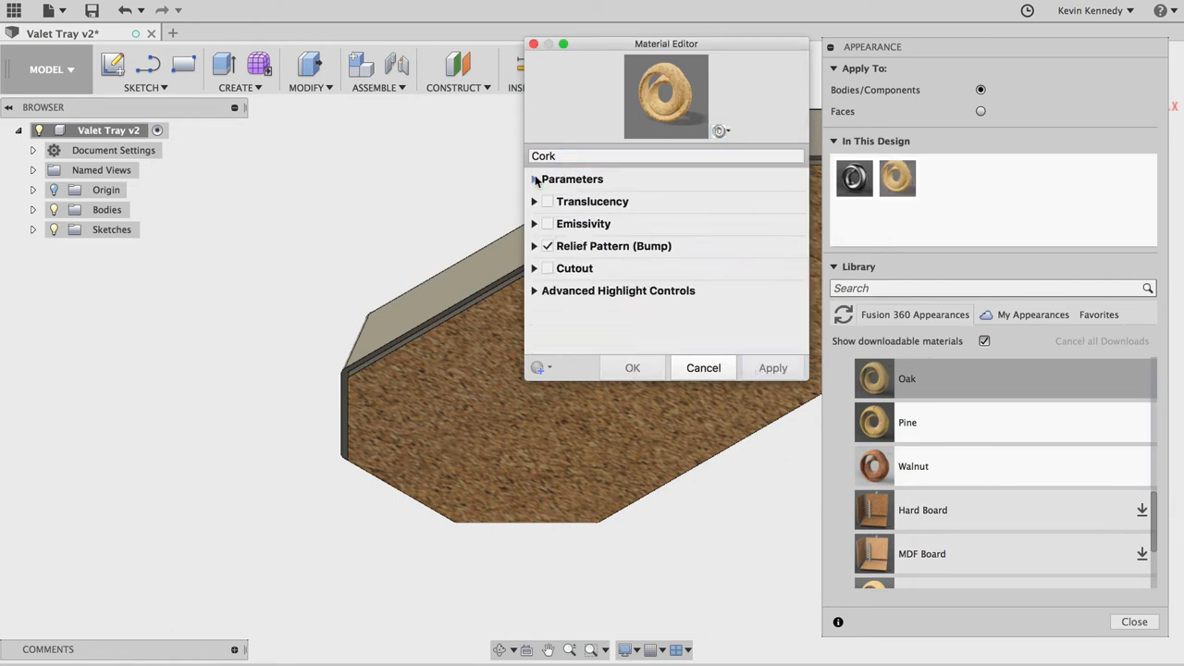
pyautogui.moveTo(546, 137)
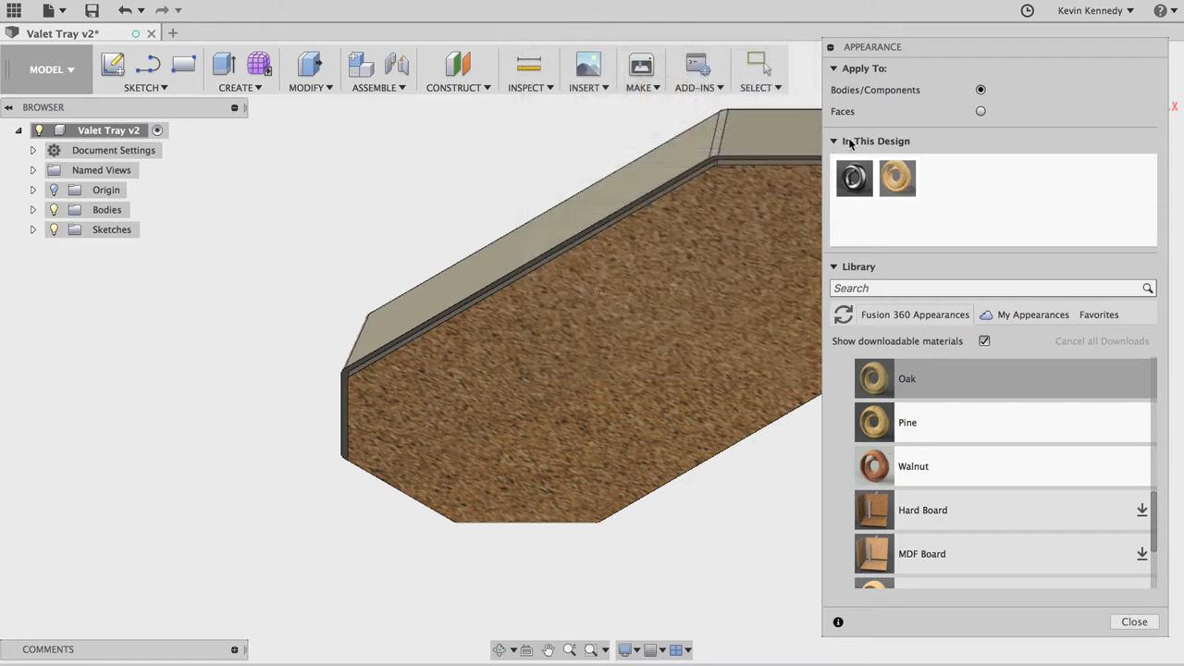
# Step: Set the Cork appearance to scale 48, roughness 0.077 and reflectance 0.022
pyautogui.doubleClick(897, 178)
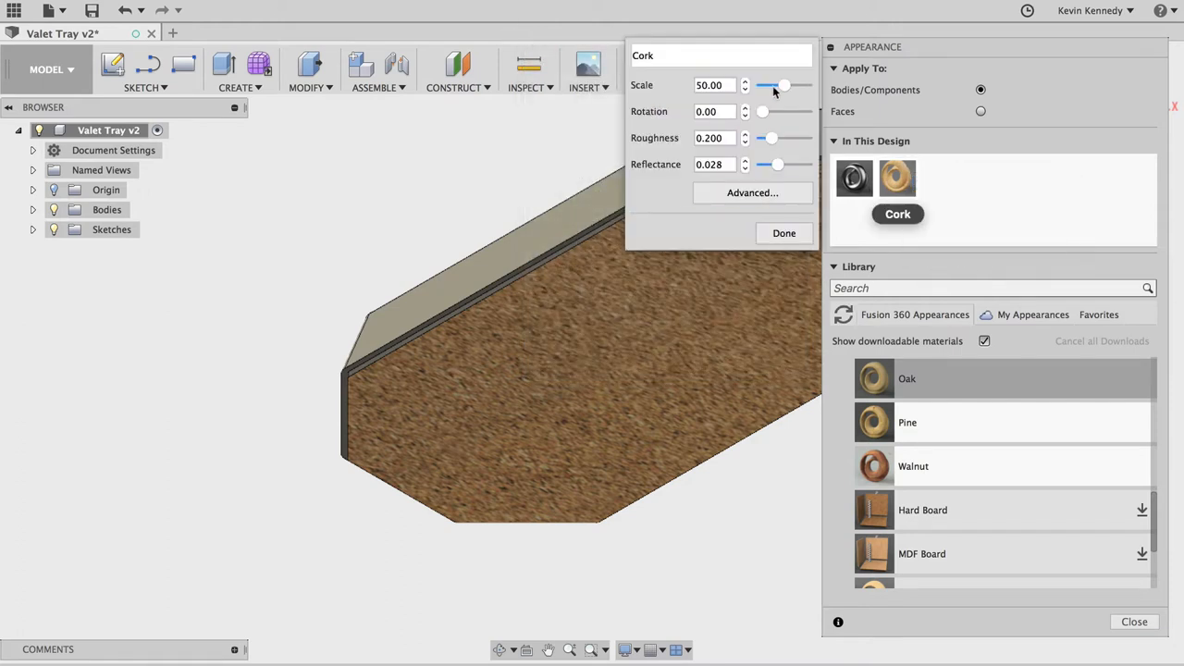
pyautogui.moveTo(785, 85); pyautogui.dragTo(768, 85)
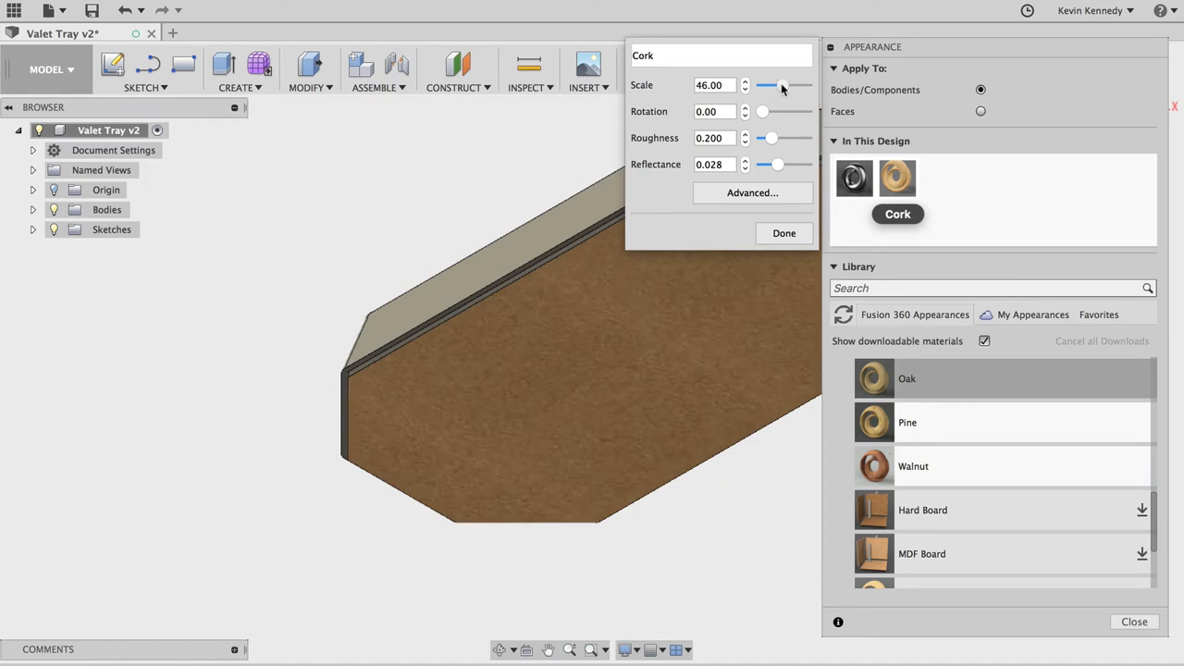
pyautogui.moveTo(714, 119)
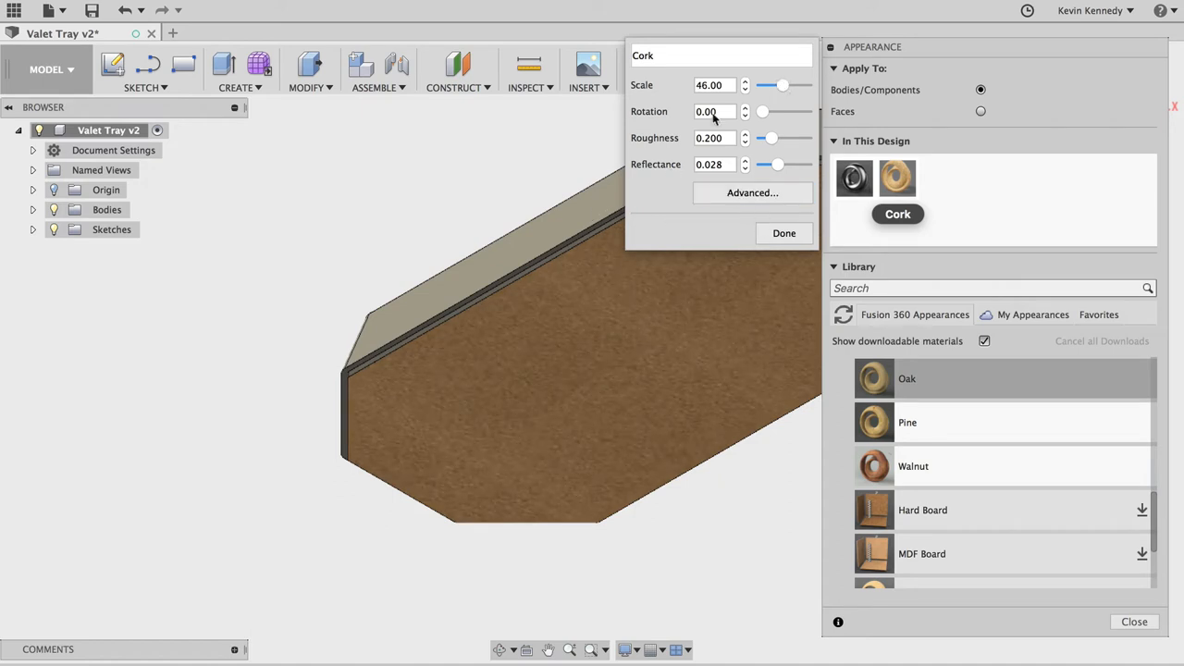
pyautogui.click(784, 233)
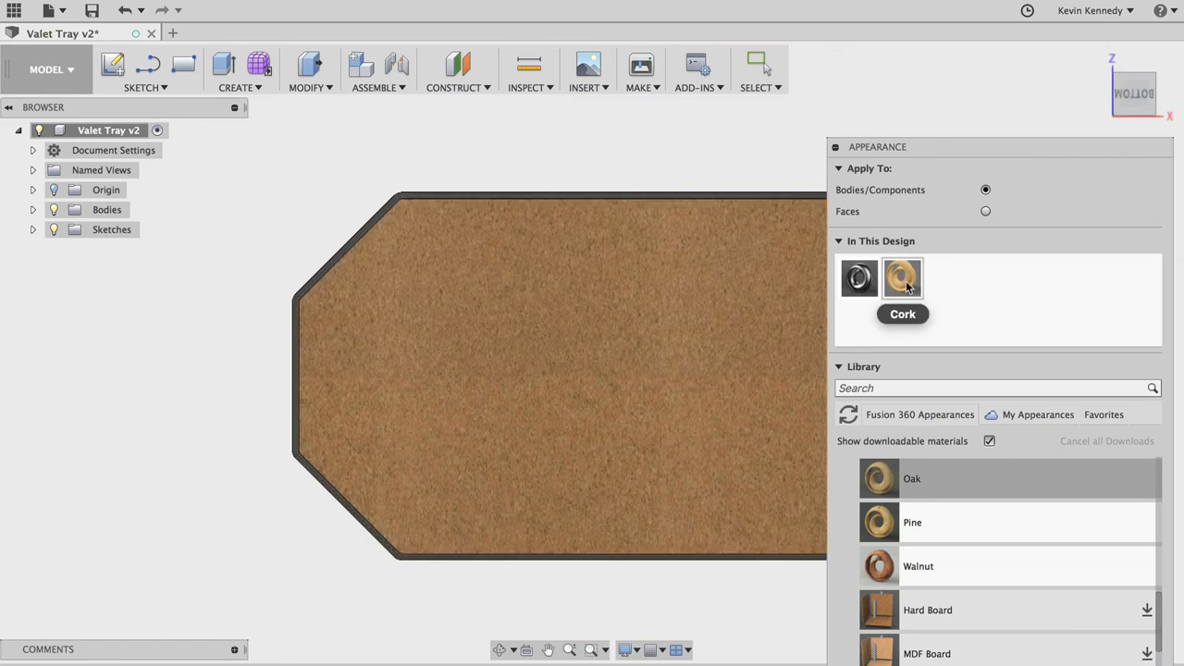
pyautogui.doubleClick(902, 277)
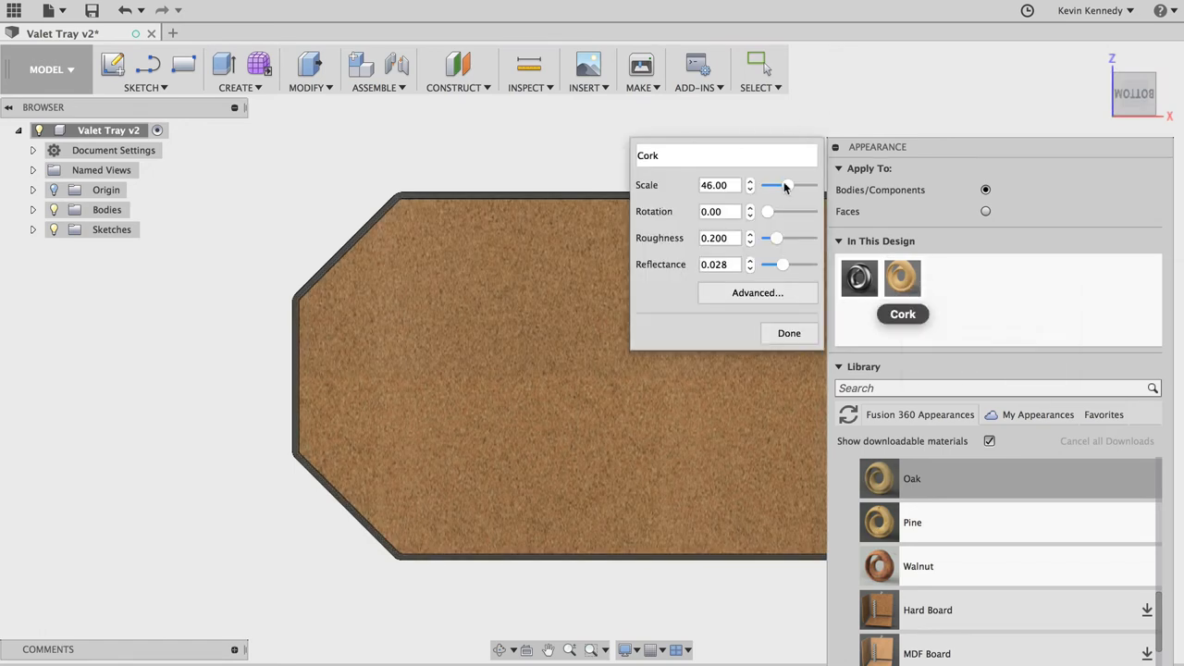
pyautogui.click(750, 182)
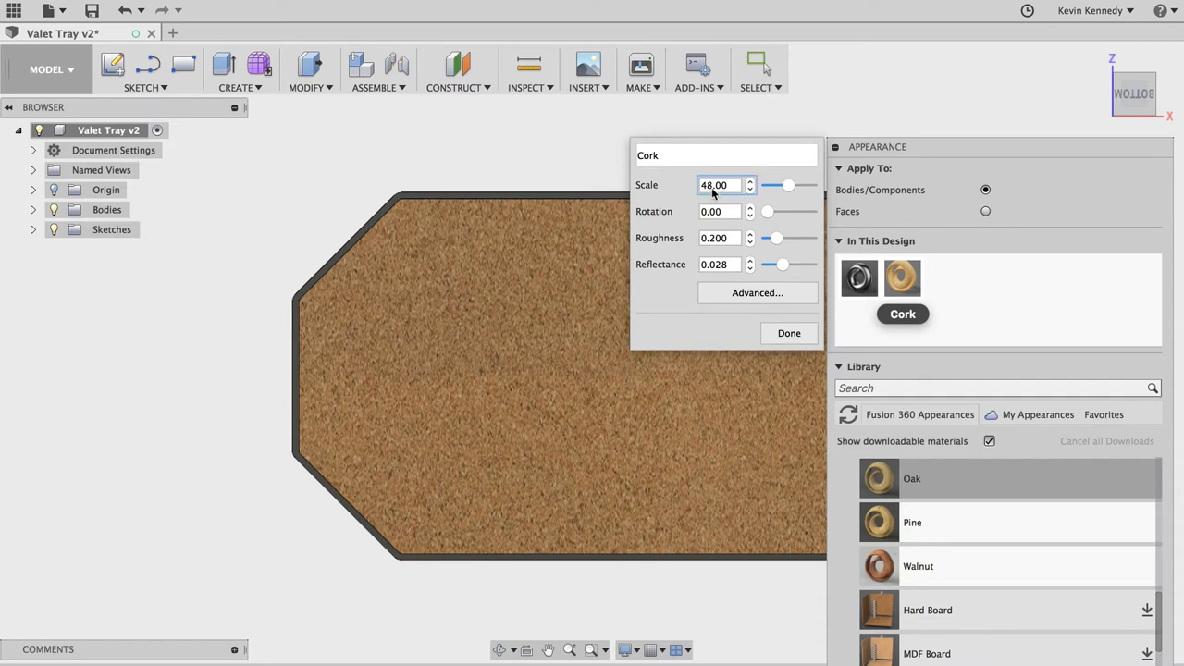
pyautogui.click(750, 181)
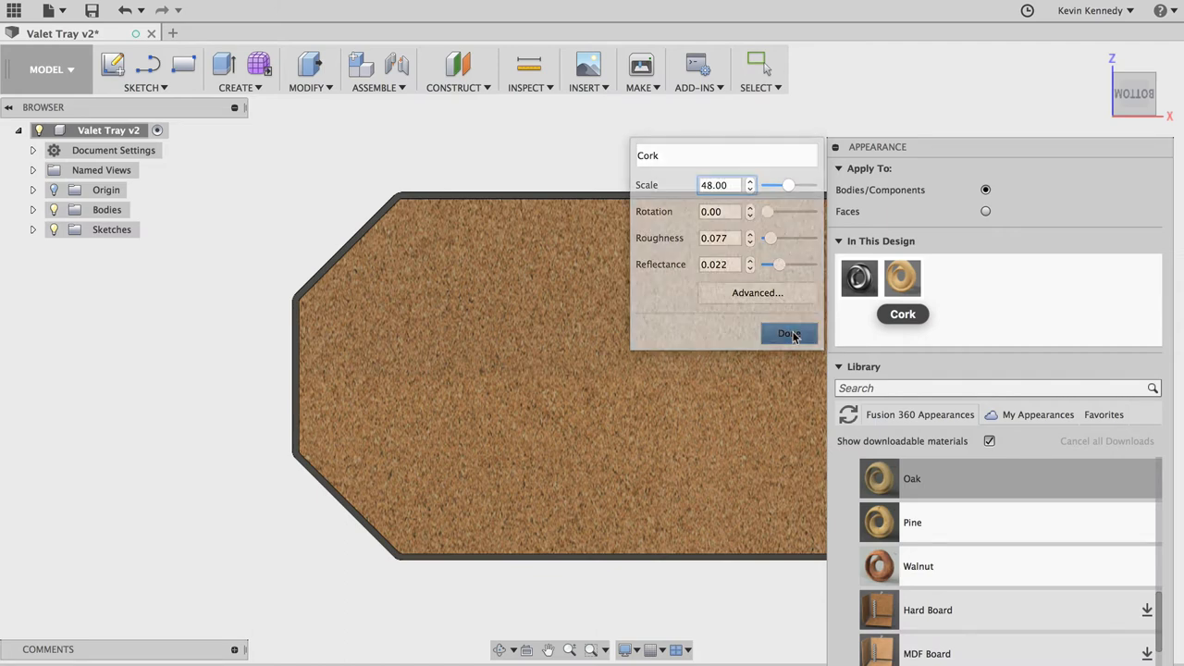
pyautogui.click(789, 333)
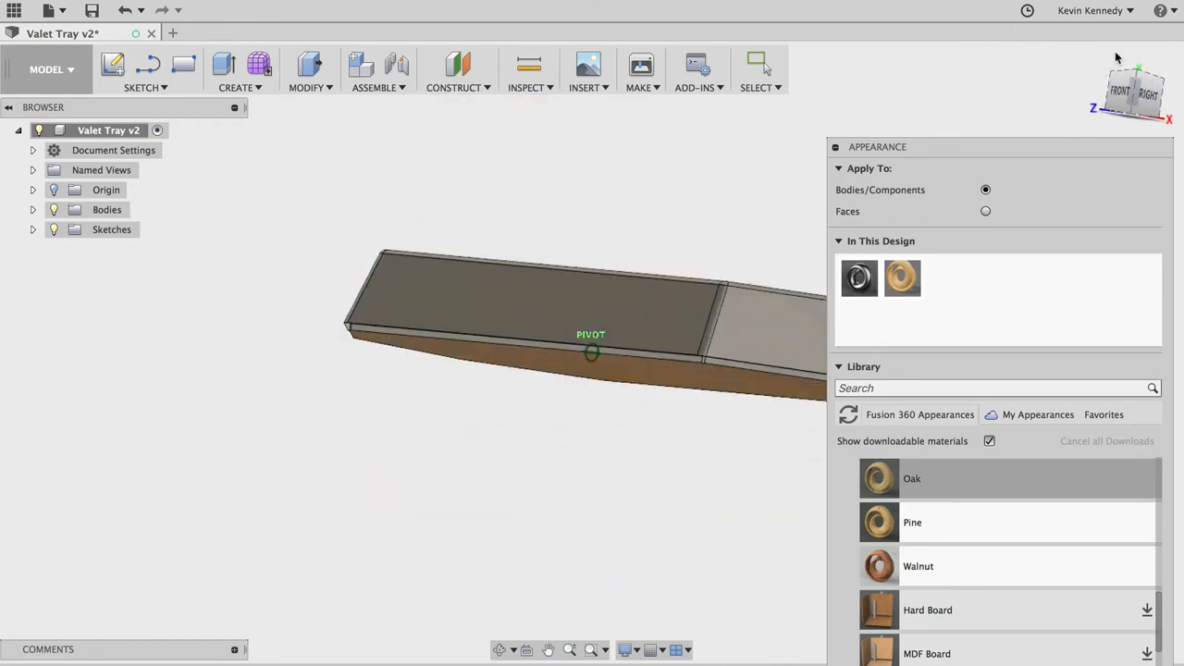
# Step: Orbit to the tray rim and browse the Paint > Powder Coat Smooth colours
pyautogui.moveTo(592, 352); pyautogui.dragTo(768, 329)
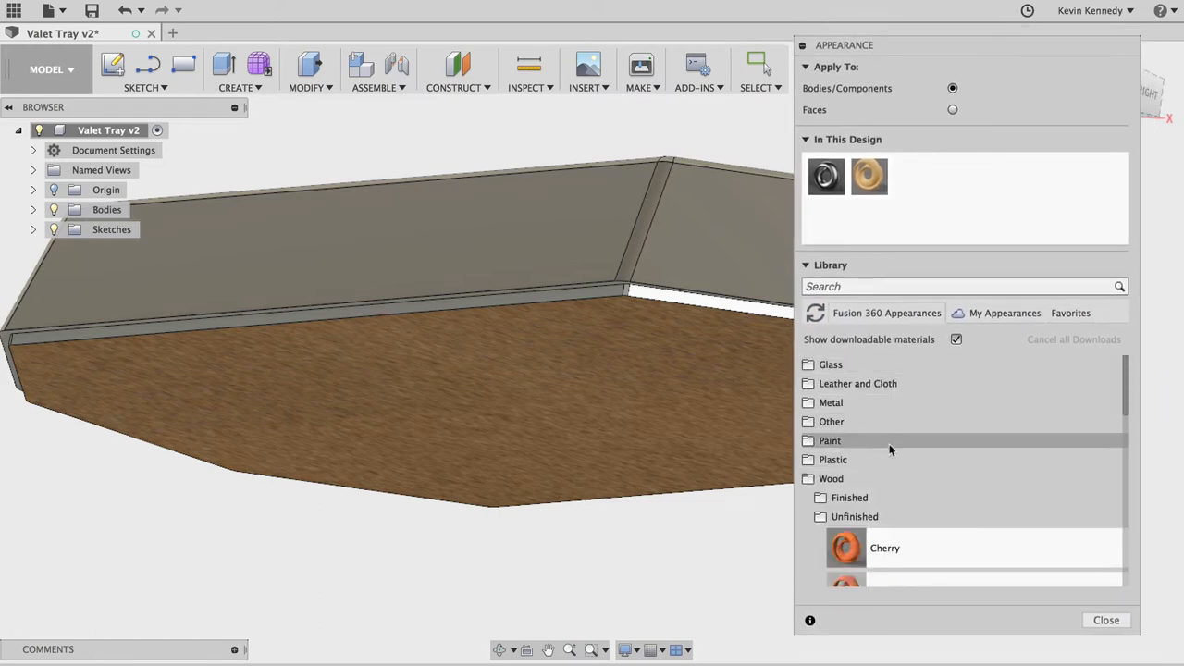
pyautogui.click(830, 441)
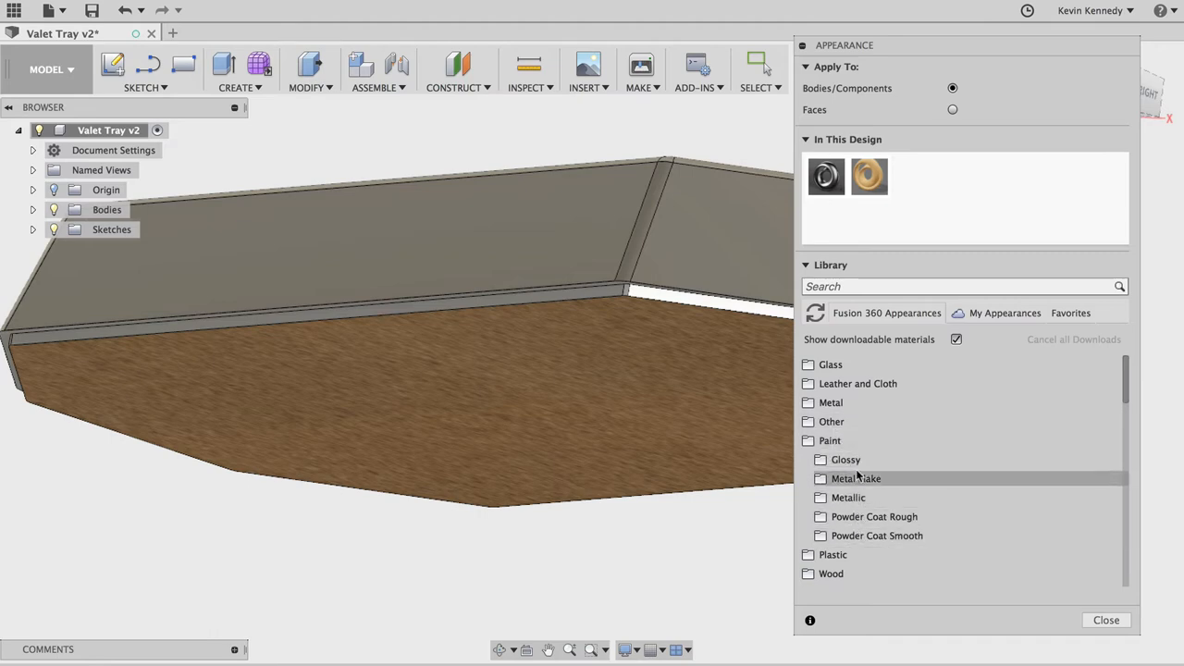
pyautogui.click(874, 516)
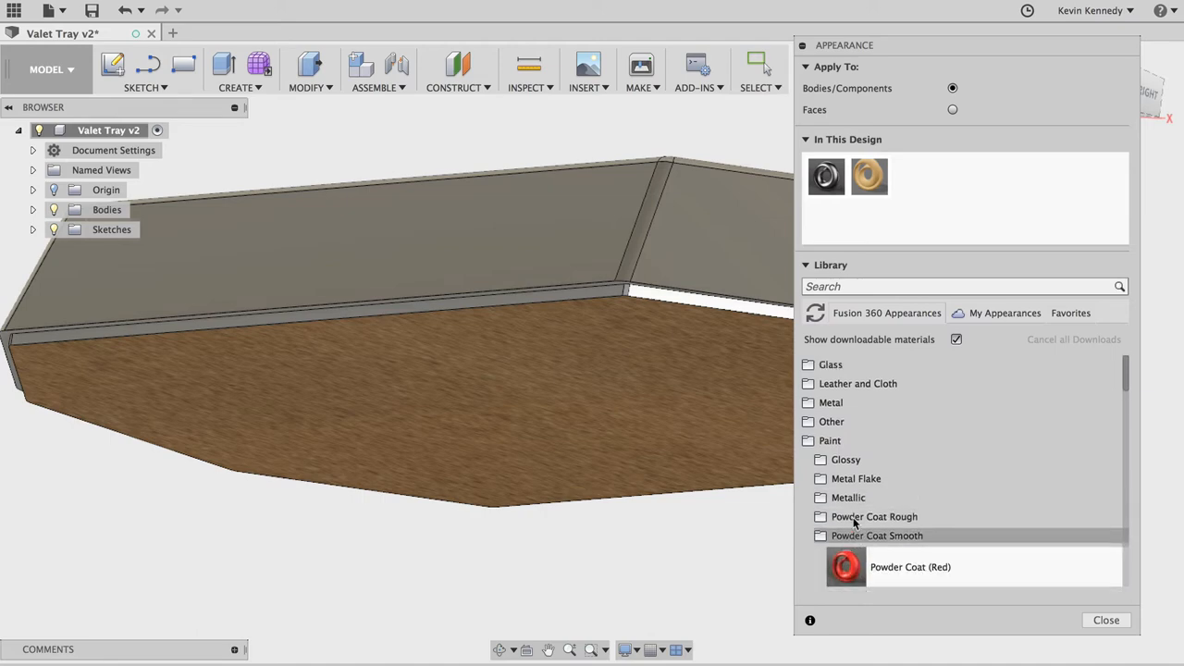
pyautogui.scroll(-3)
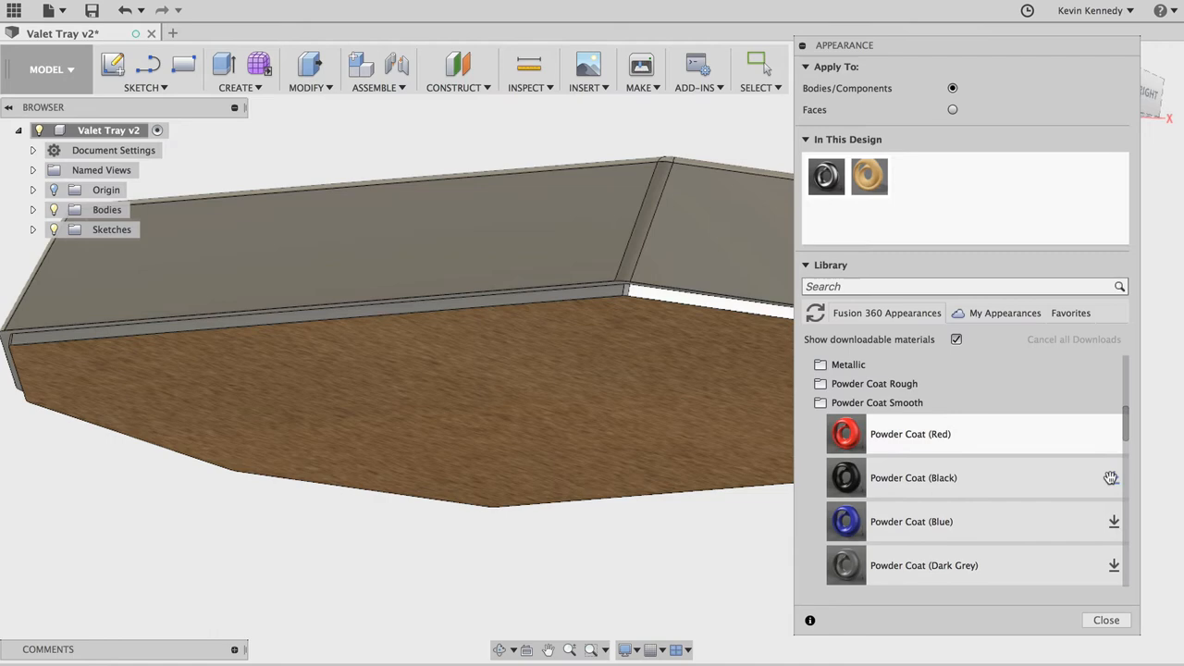
pyautogui.moveTo(1112, 521)
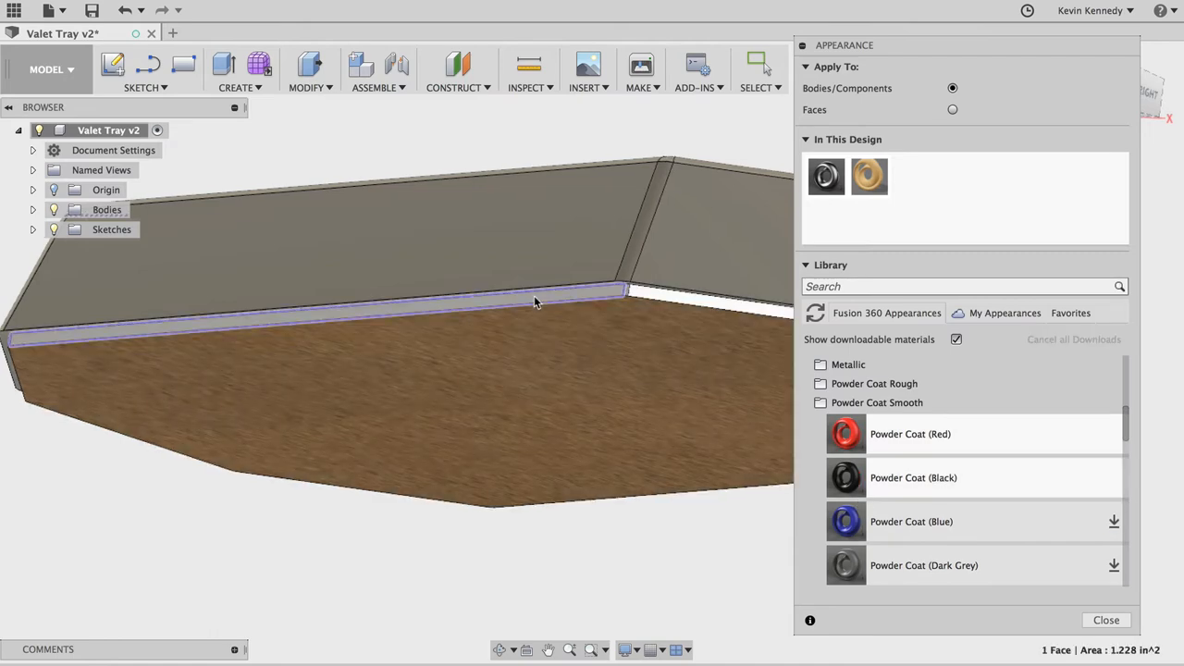
# Step: Select the rim edge face, add Powder Coat (Black), and apply to Faces
pyautogui.click(643, 294)
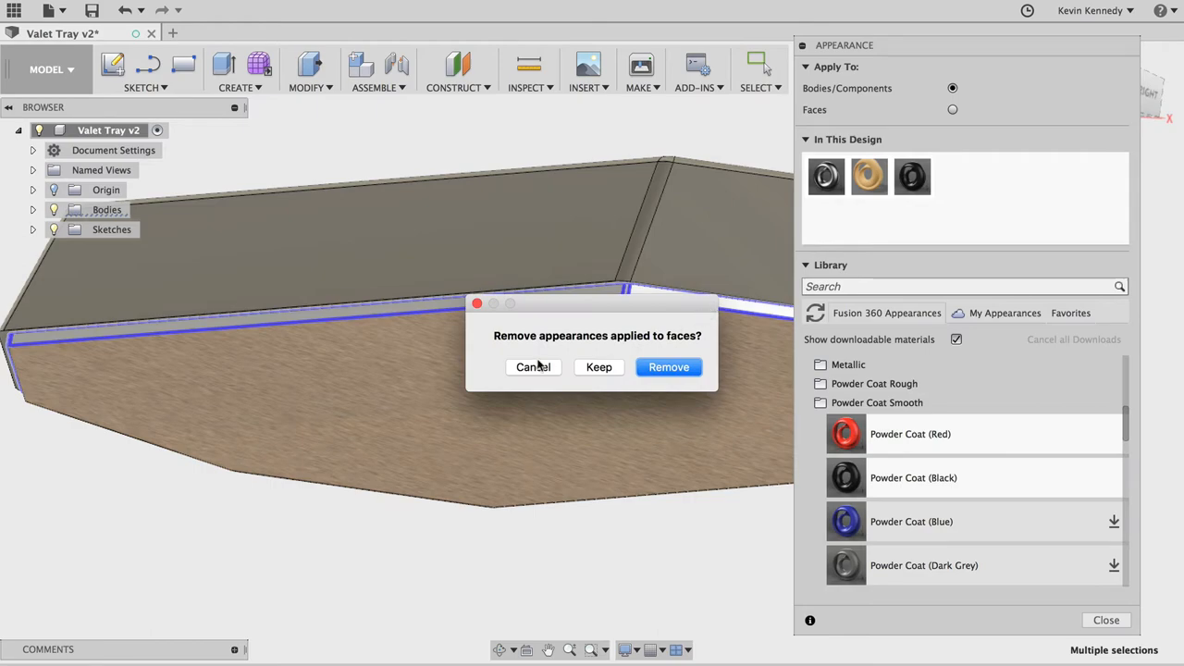
pyautogui.click(668, 367)
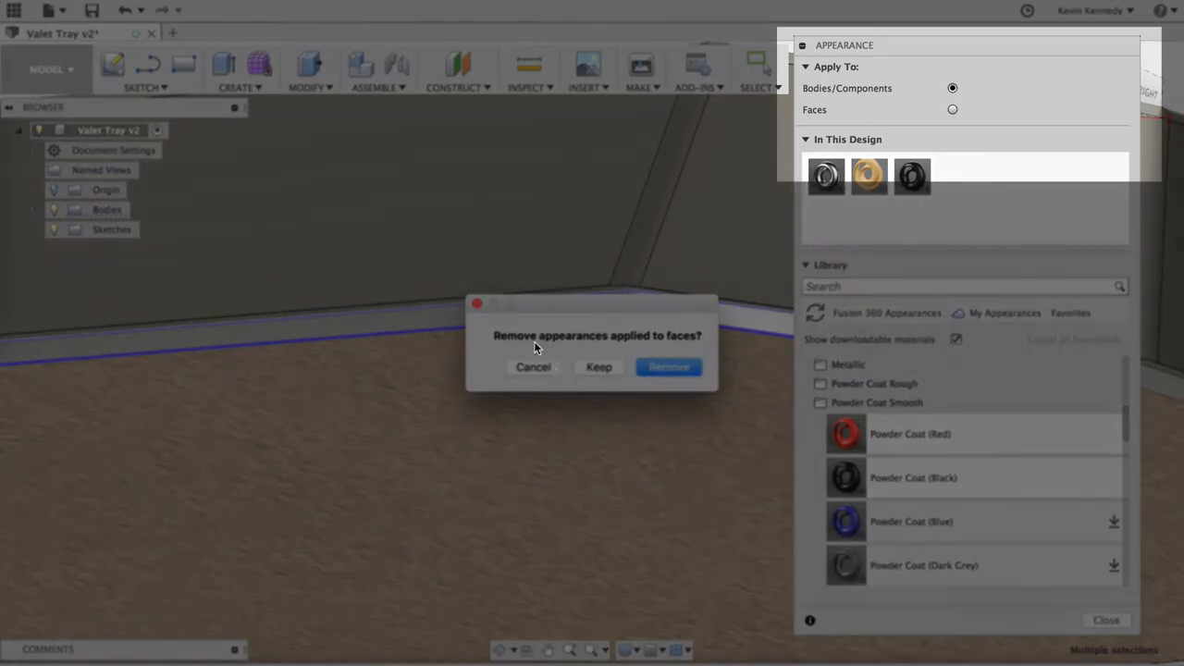
pyautogui.click(668, 366)
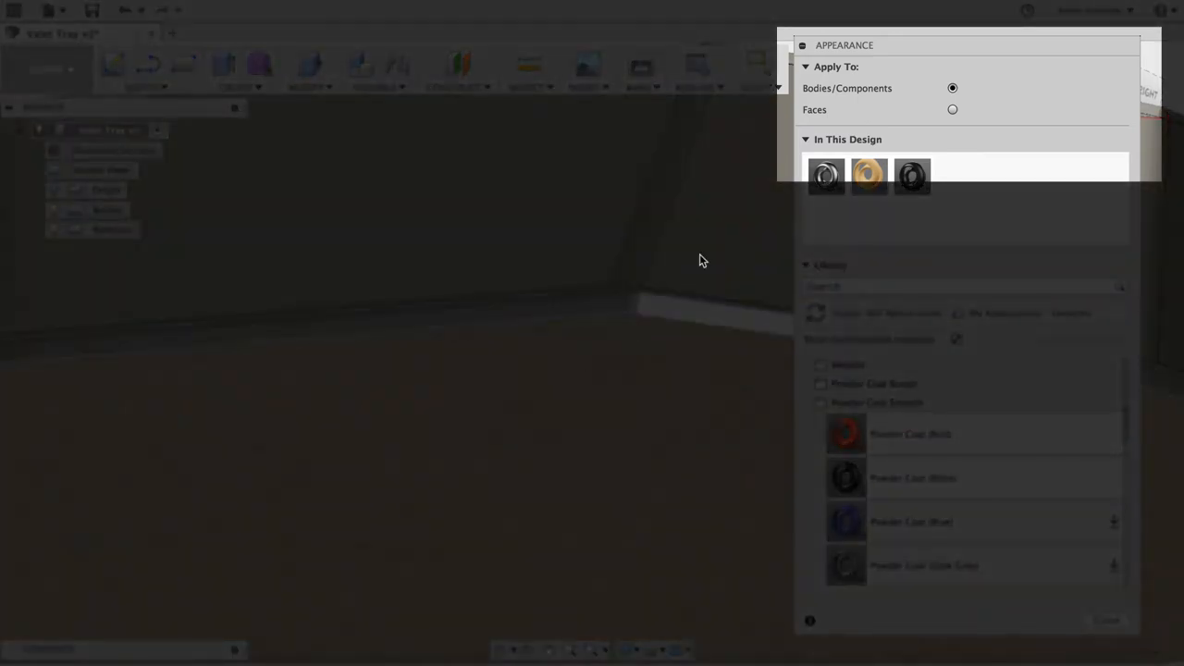
pyautogui.click(952, 109)
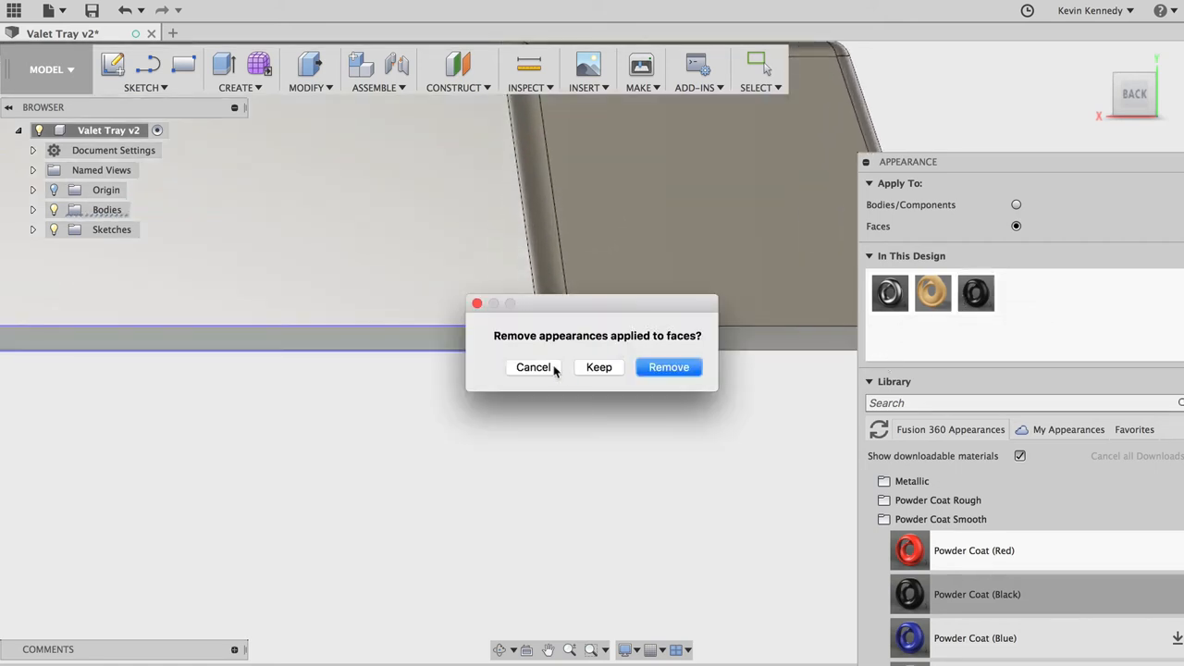
# Step: Cancel the removal prompt and paint the rim edge faces with black powder coat
pyautogui.click(669, 366)
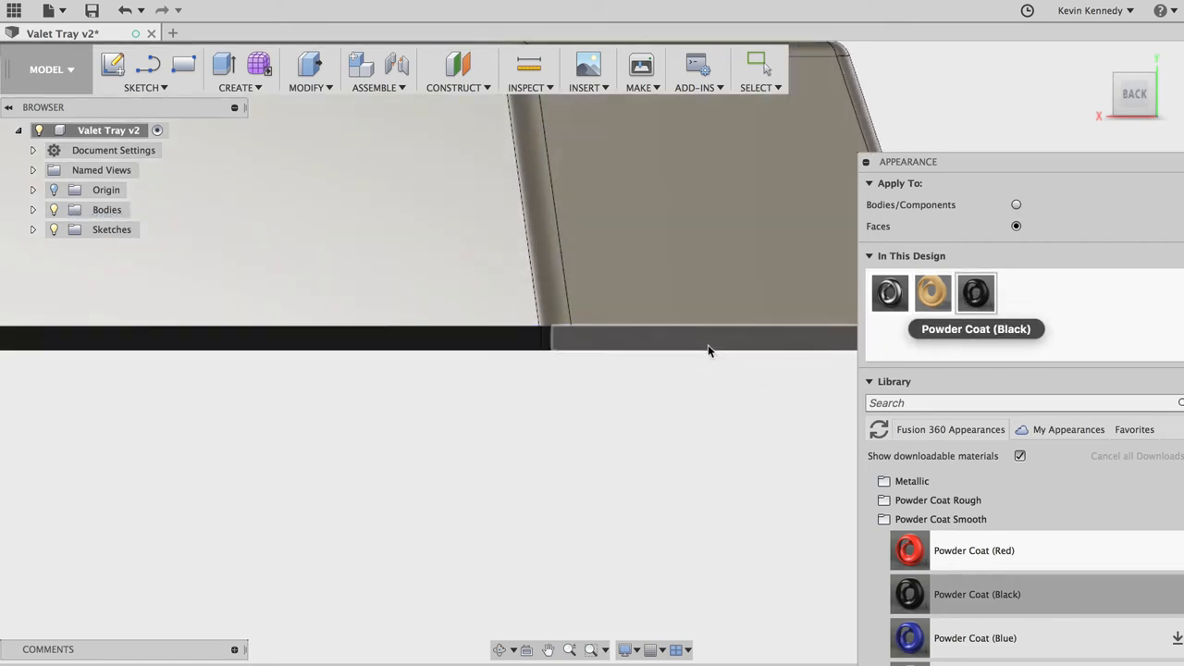
pyautogui.moveTo(708, 350); pyautogui.dragTo(446, 345)
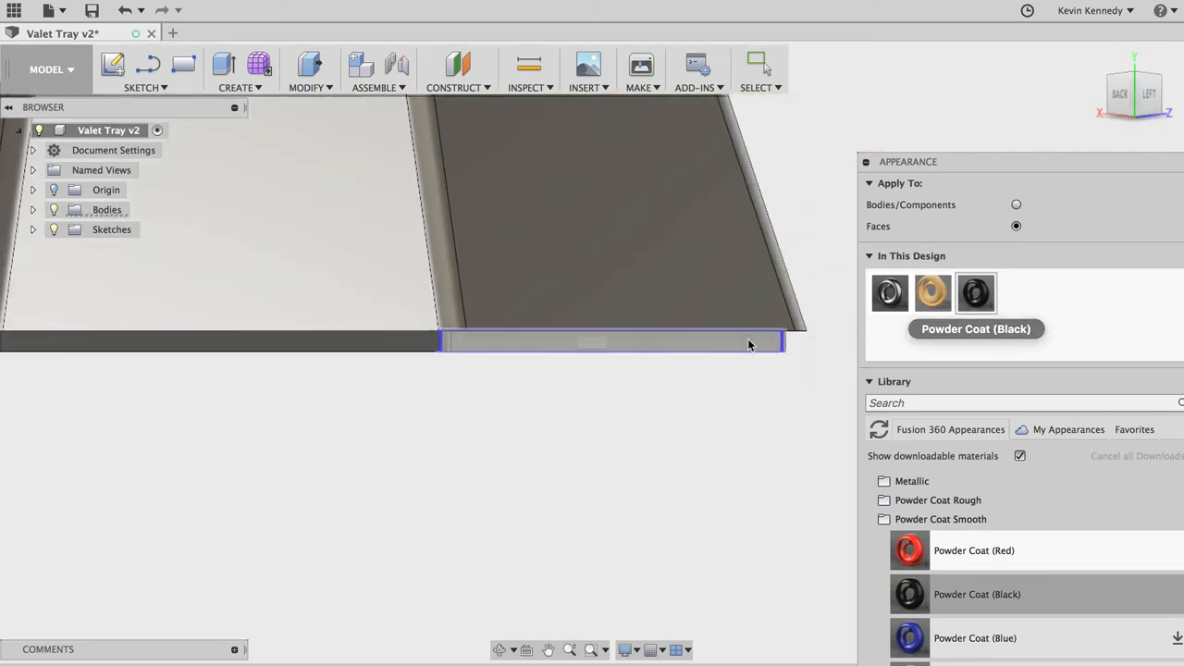
pyautogui.click(976, 293)
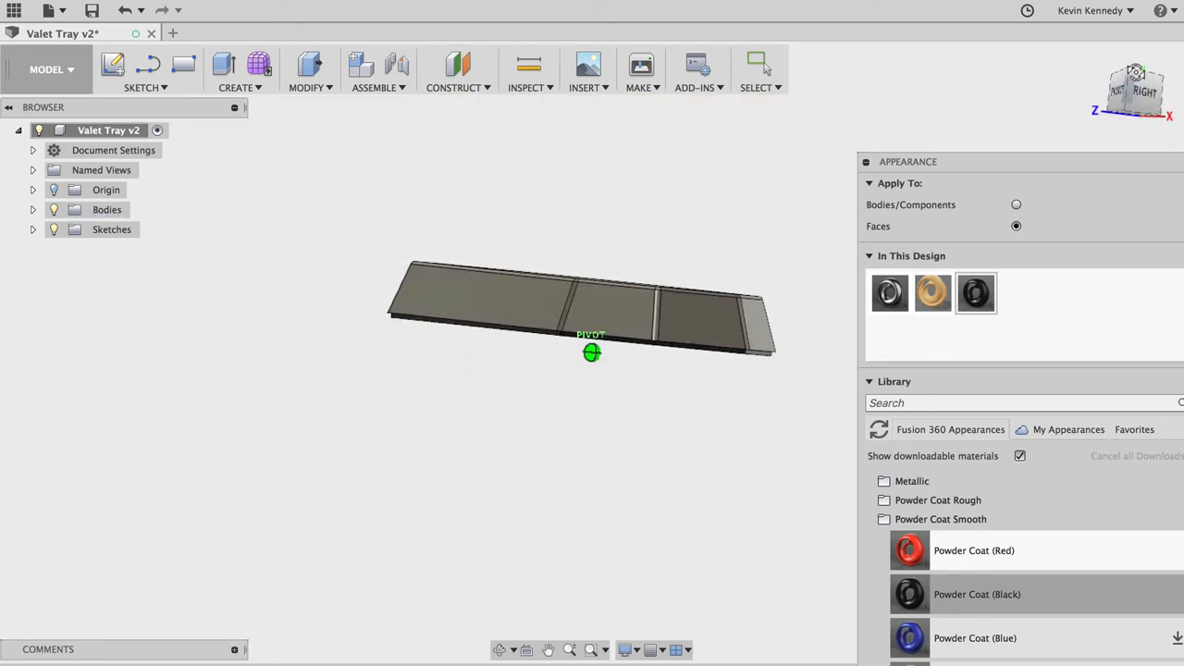
pyautogui.moveTo(590, 351); pyautogui.dragTo(591, 462)
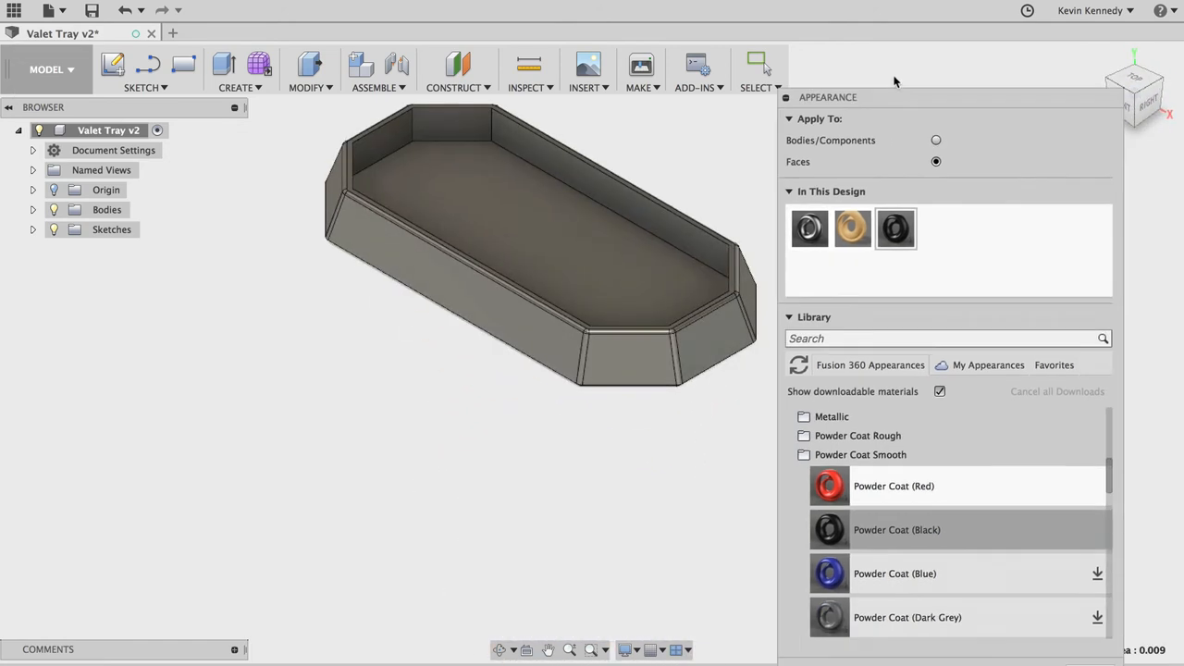
# Step: Add Cork to My Appearances, keeping both Cork copies
pyautogui.click(977, 327)
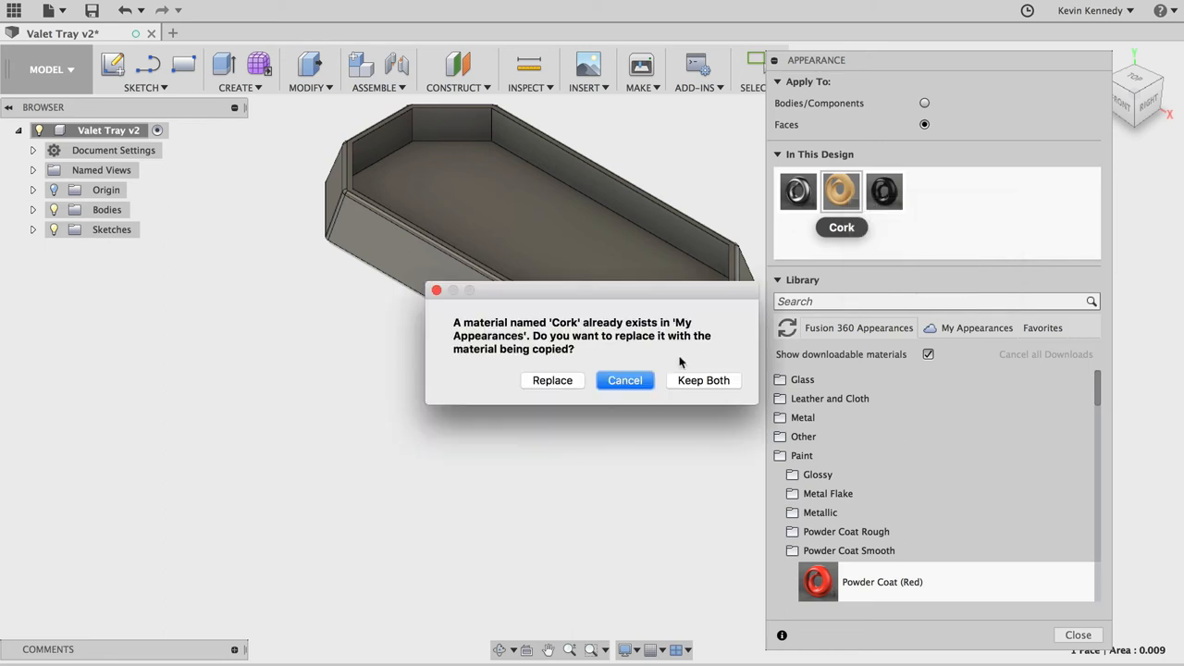
pyautogui.moveTo(454, 335)
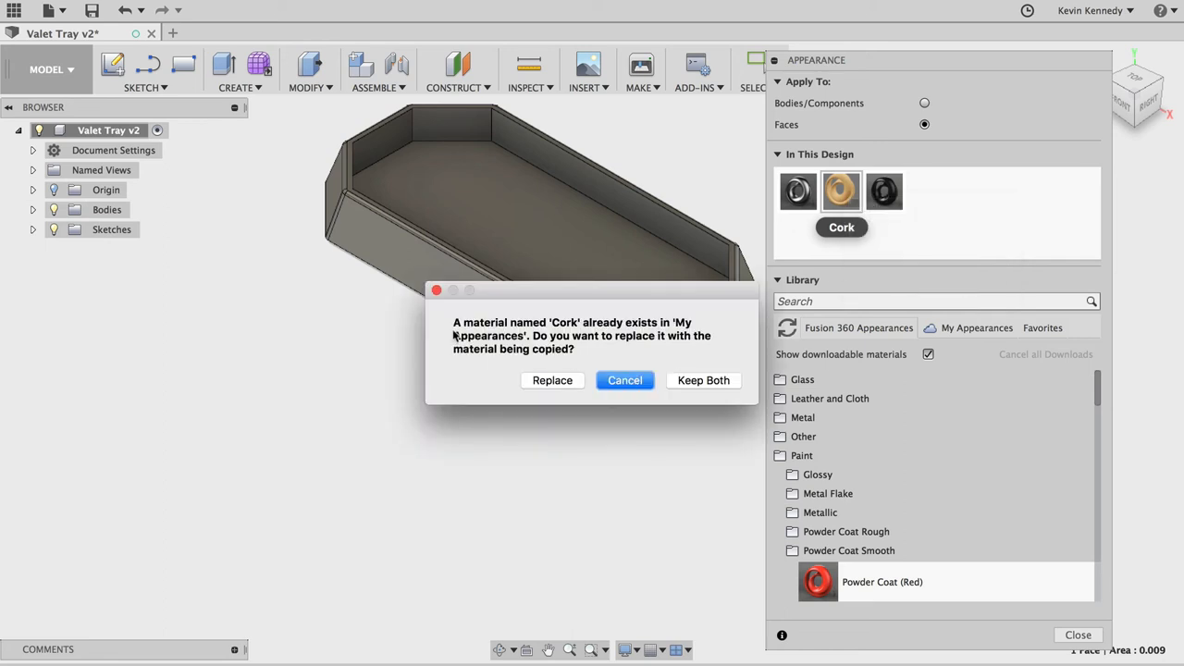
pyautogui.moveTo(683, 393)
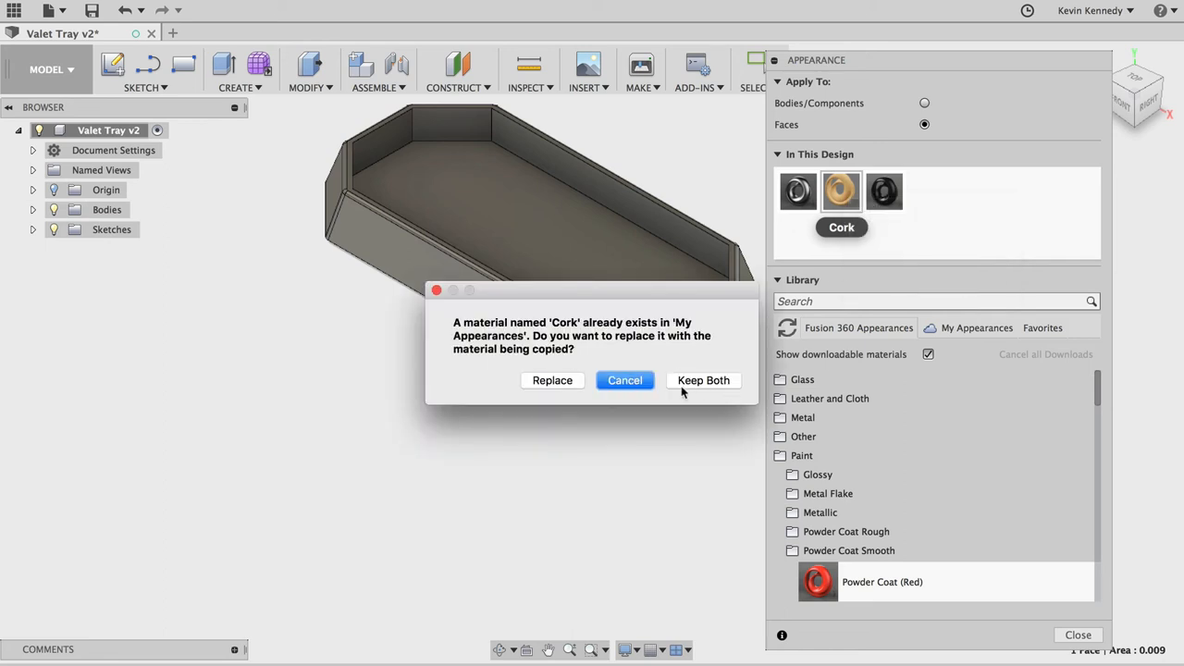
pyautogui.click(624, 380)
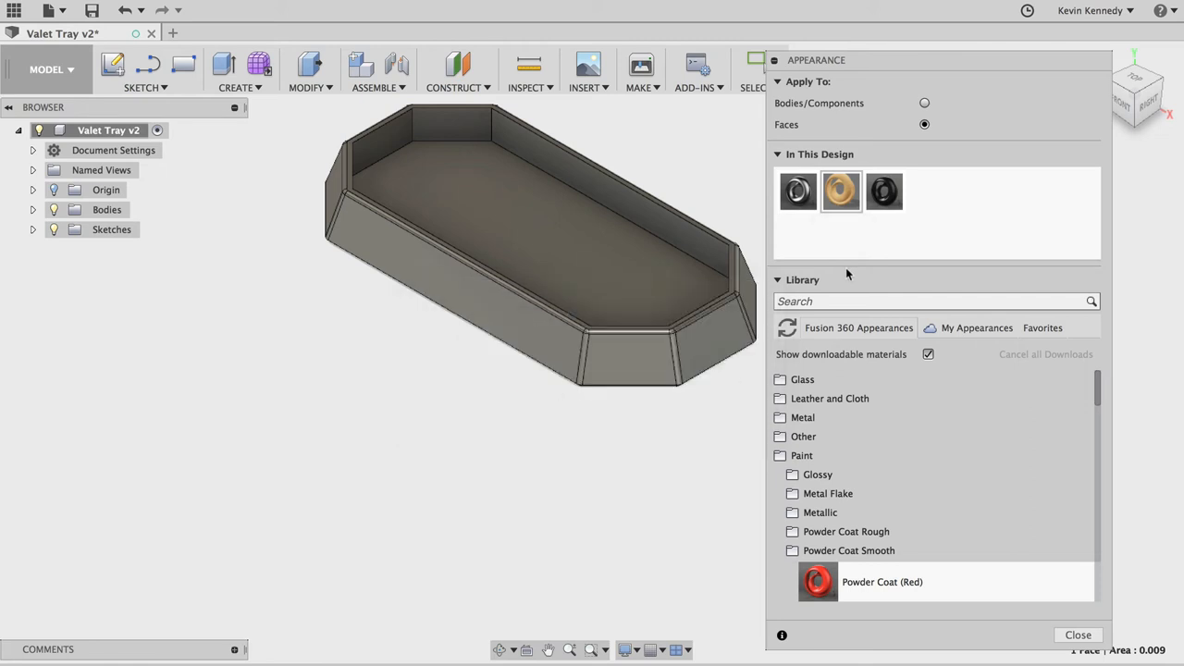
pyautogui.moveTo(843, 243)
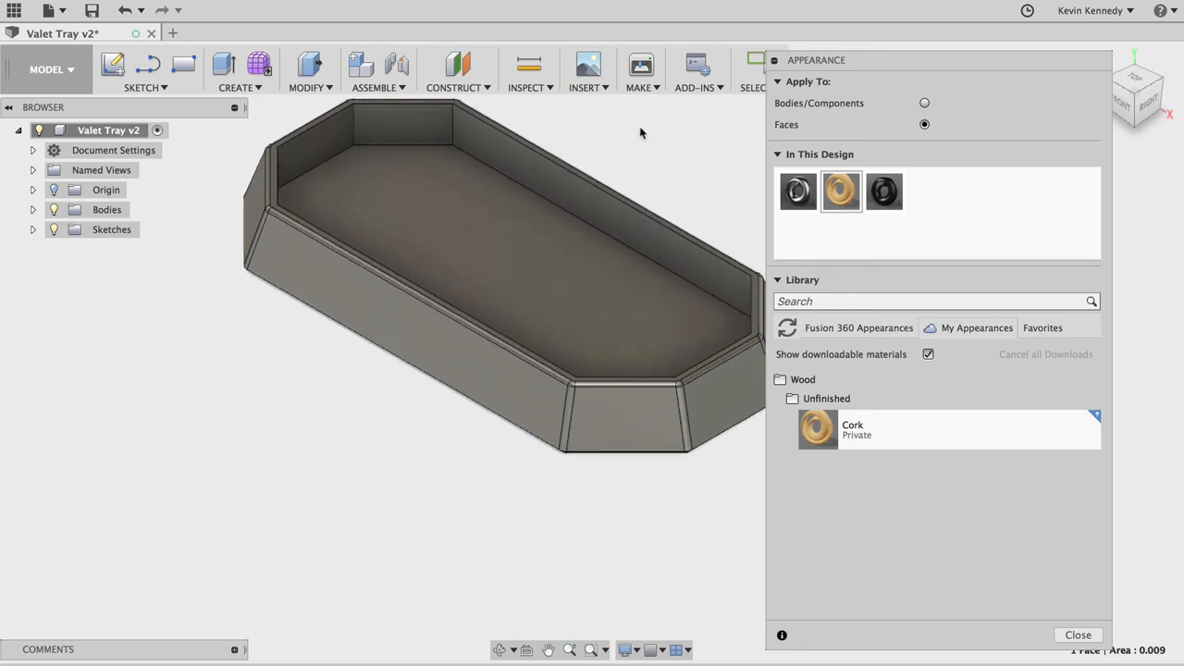
# Step: Show Cork under Wood > Unfinished, then orbit to view the tray's cork-textured bottom
pyautogui.click(826, 398)
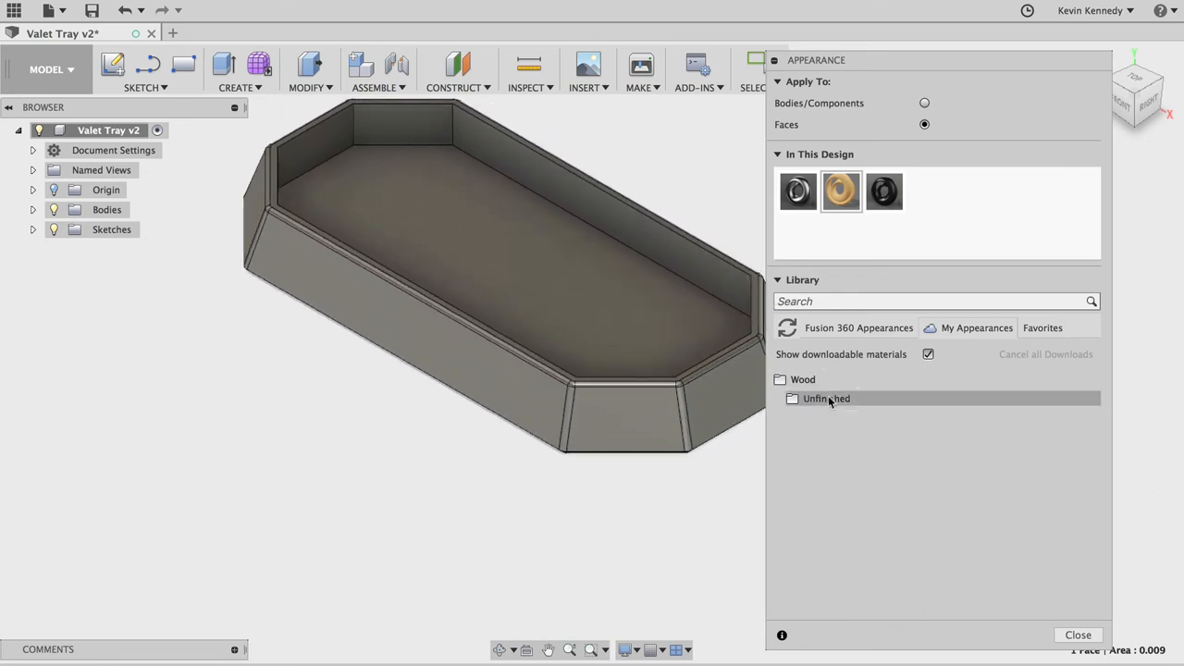
pyautogui.click(826, 397)
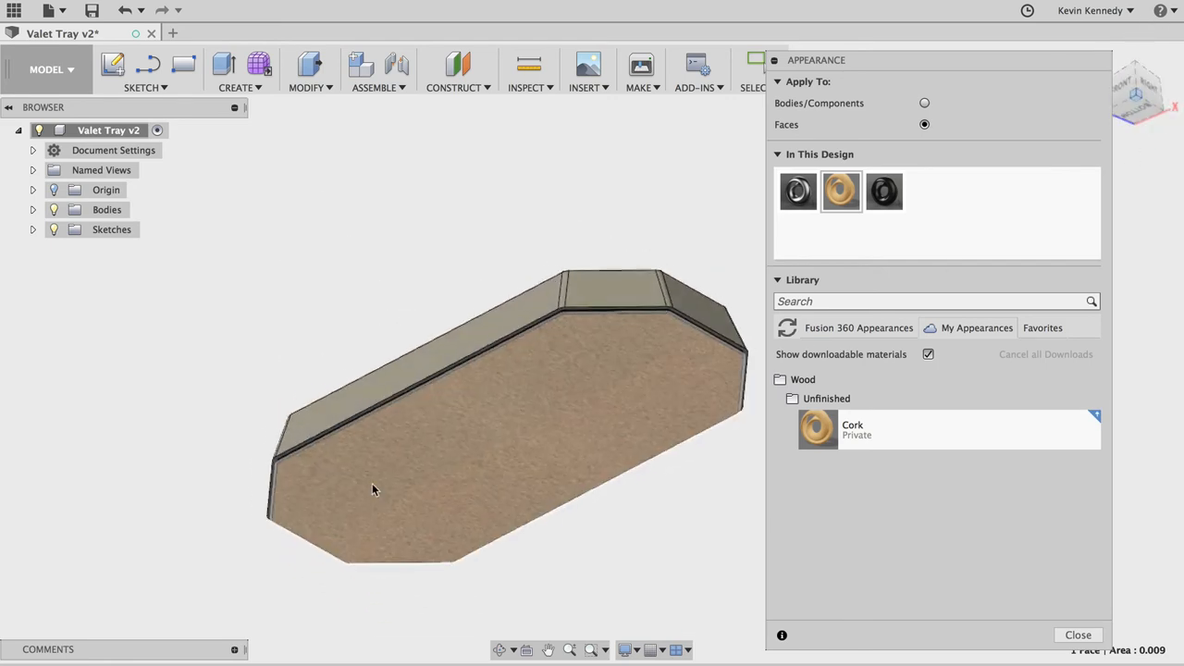
pyautogui.moveTo(375, 491); pyautogui.dragTo(558, 597)
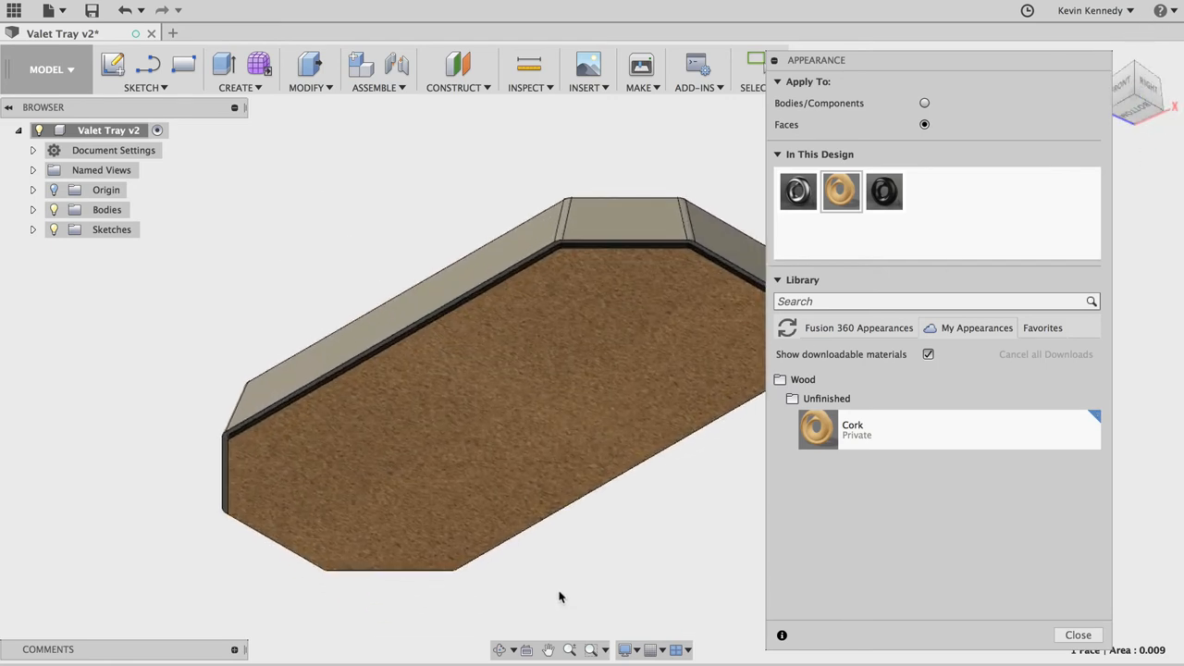